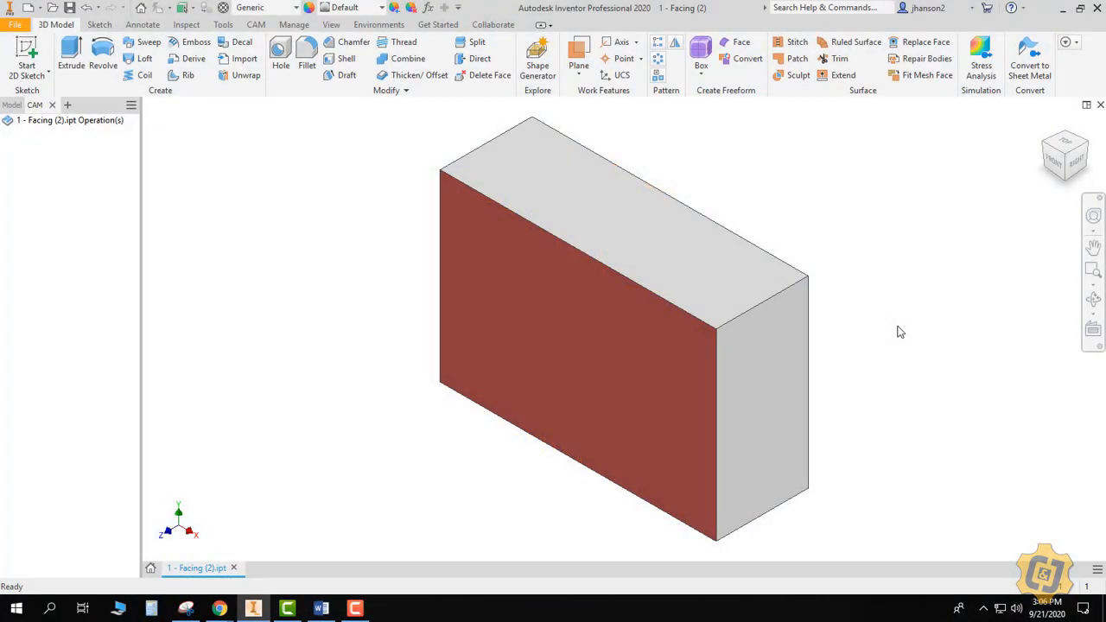
pyautogui.moveTo(741, 41)
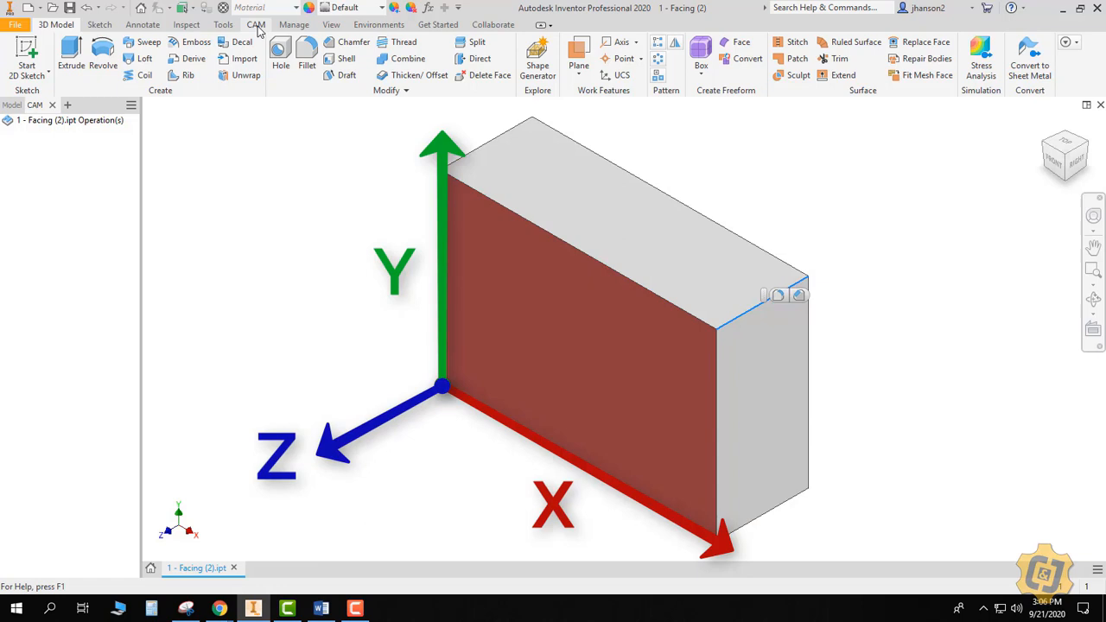
# Step: Switch to the CAM tab to show the machining tools with the red top face in view
pyautogui.click(255, 24)
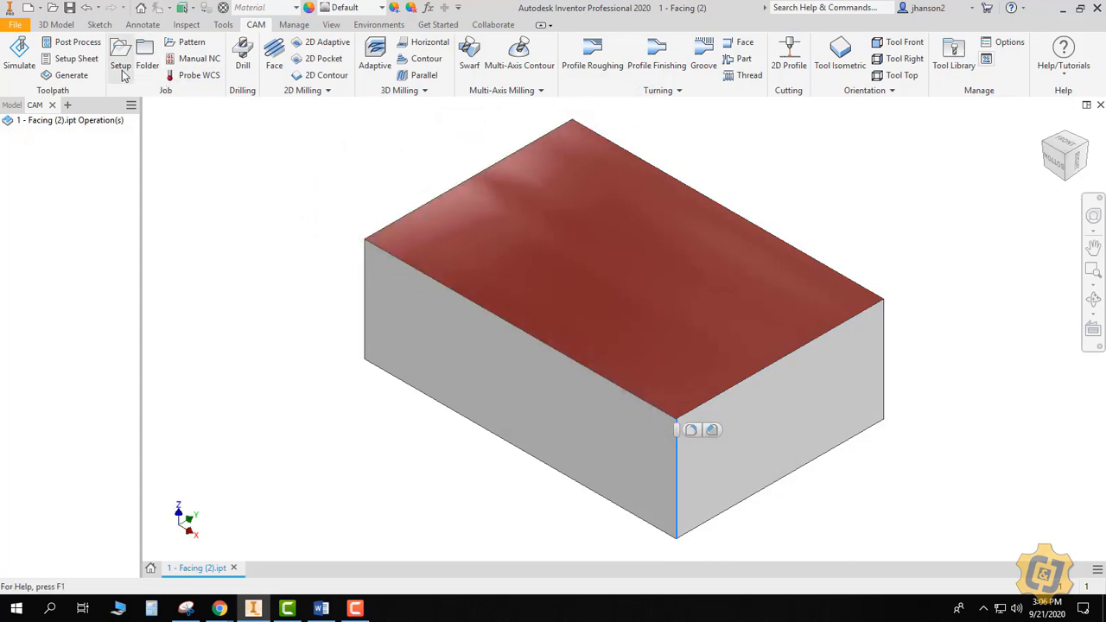
# Step: Start a new milling setup from the Setup command
pyautogui.click(120, 65)
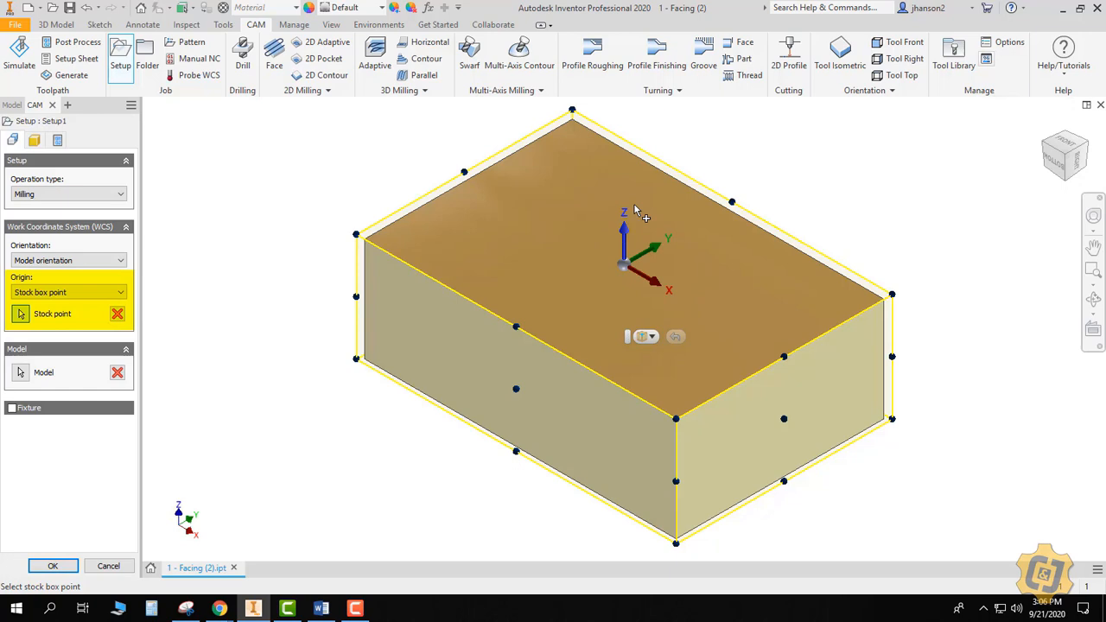
pyautogui.moveTo(620, 289)
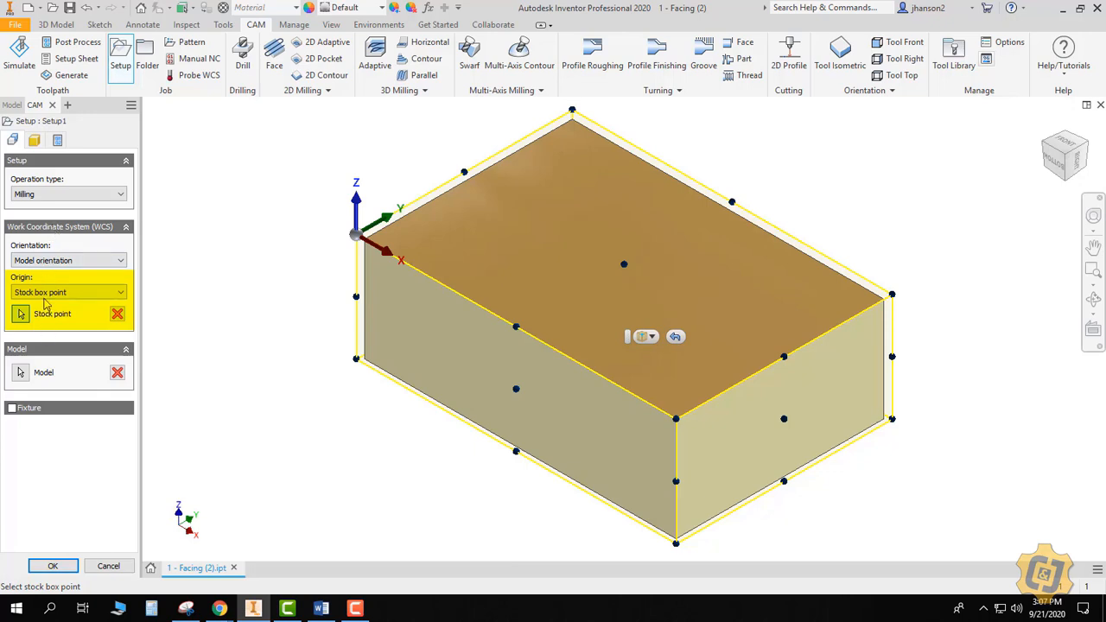
pyautogui.moveTo(67, 292)
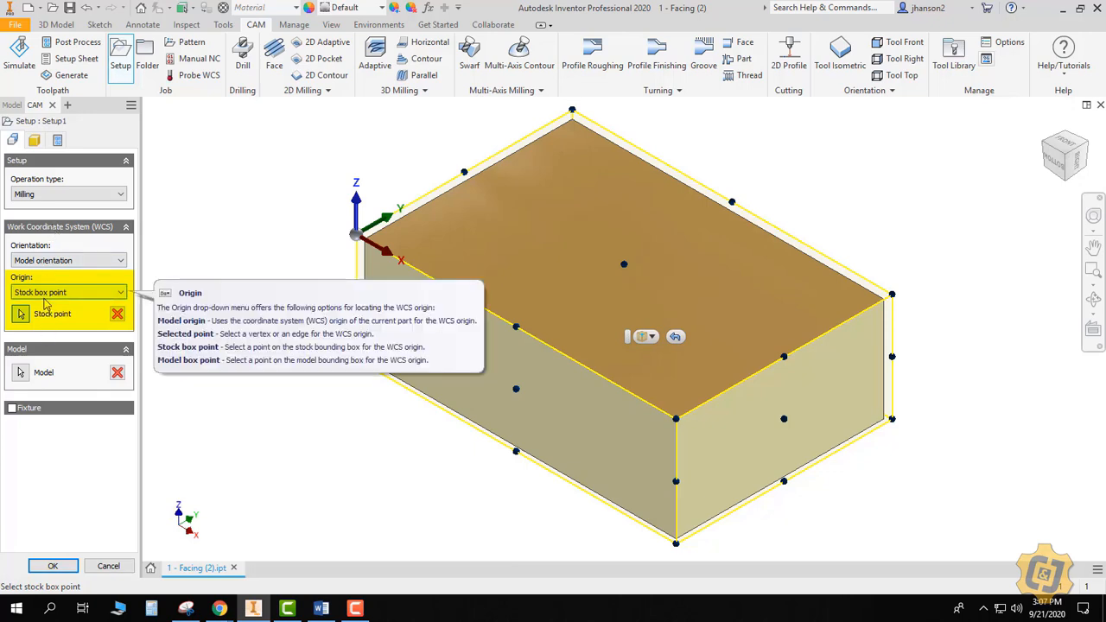
pyautogui.moveTo(471, 260)
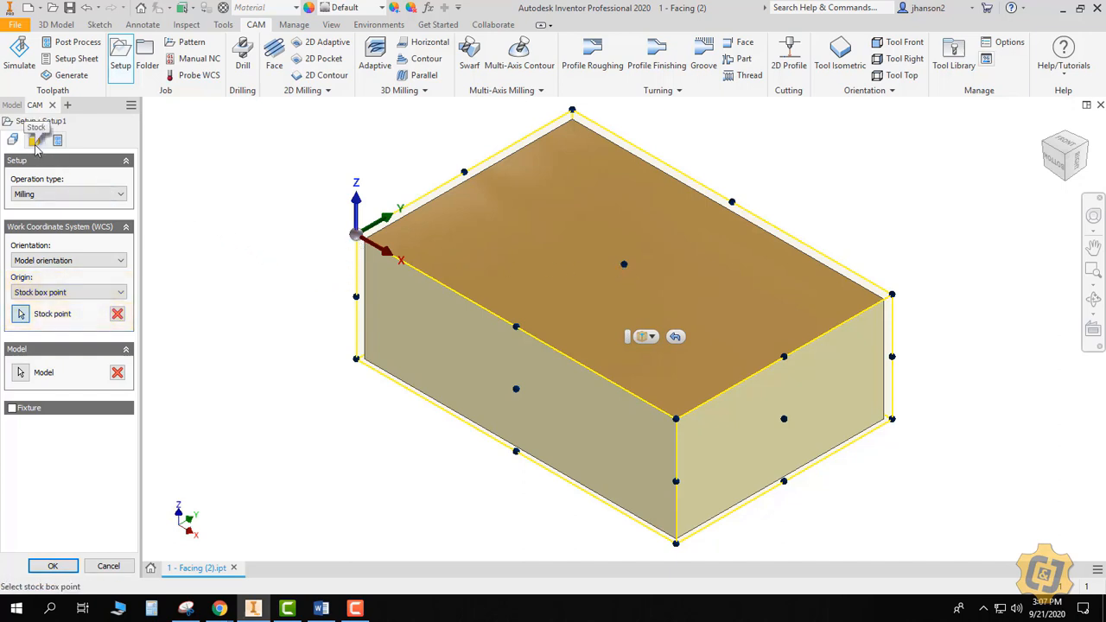
# Step: In the Stock tab, set Side offset to 0, keeping the 0.04 in top offset
pyautogui.click(32, 140)
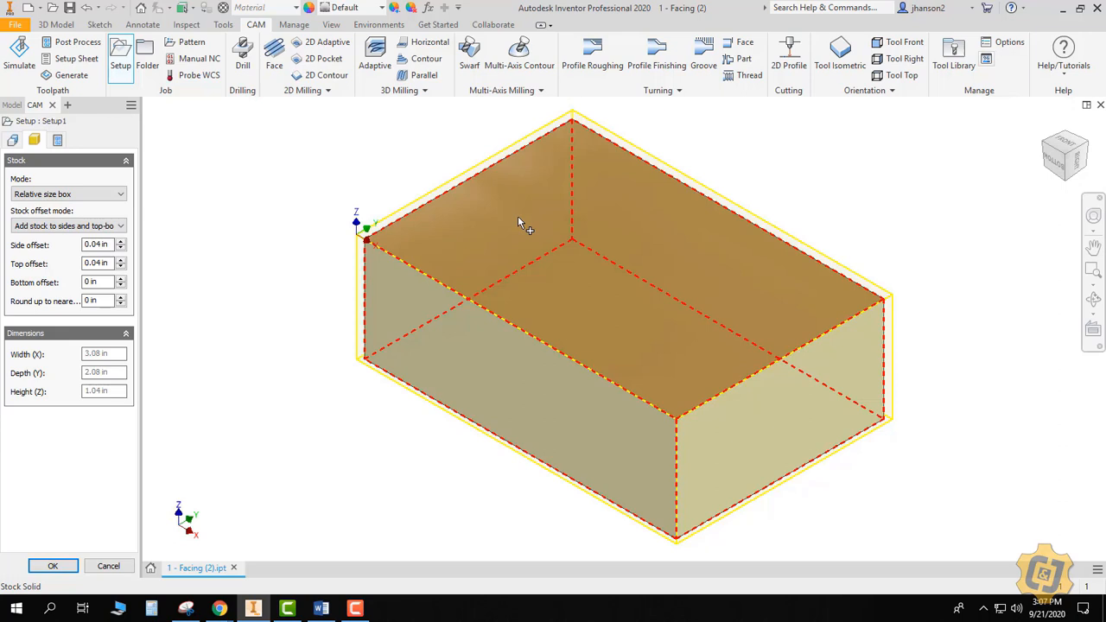
pyautogui.moveTo(557, 249)
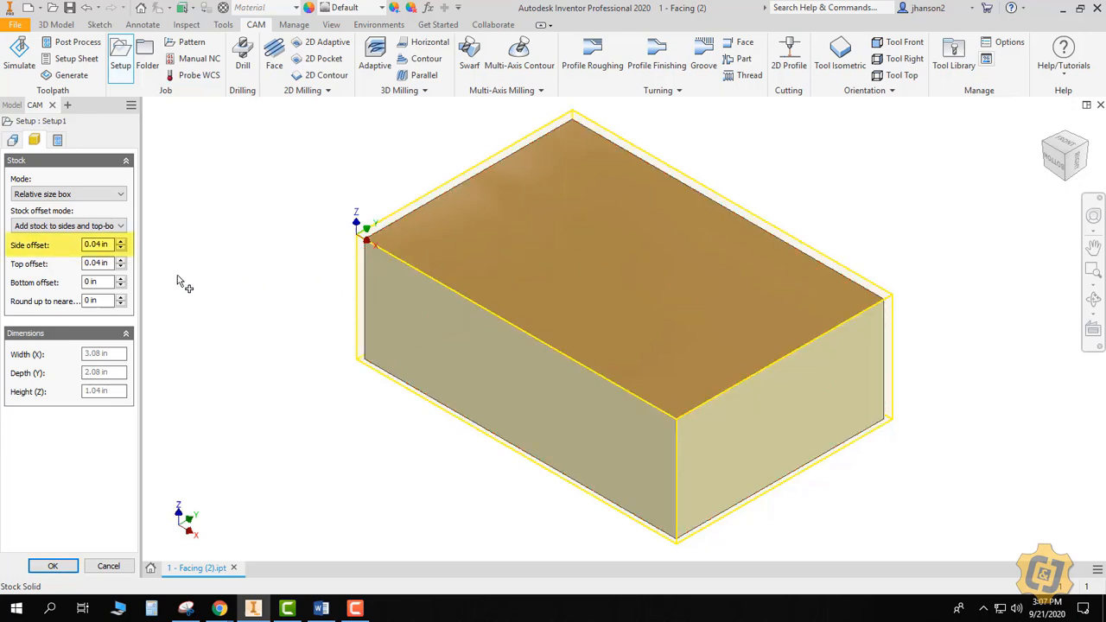
pyautogui.click(97, 262)
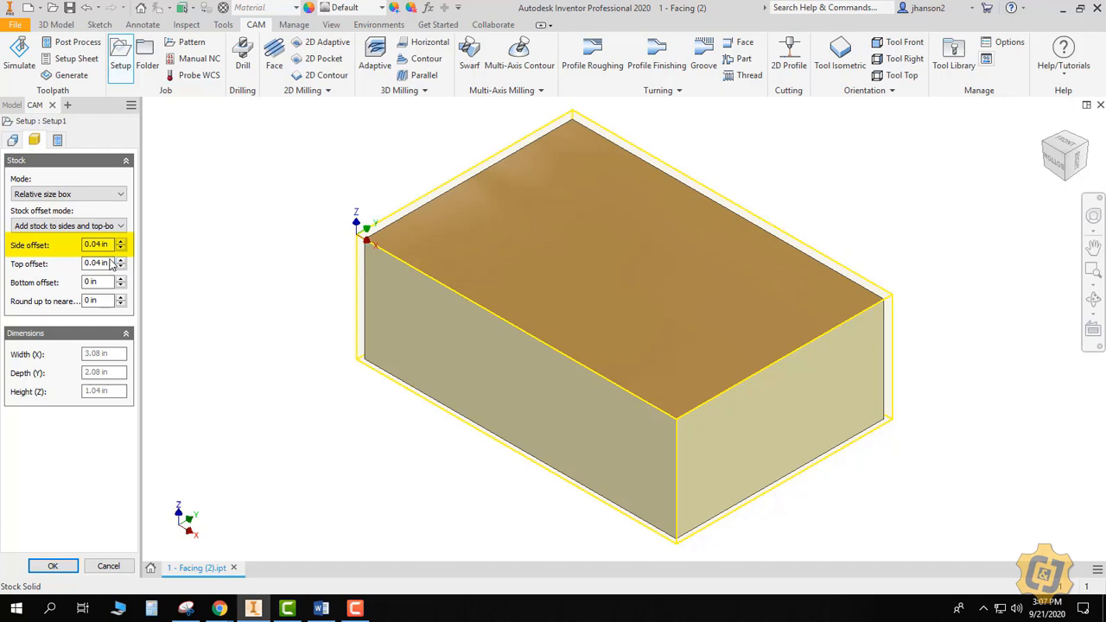
pyautogui.moveTo(104, 264)
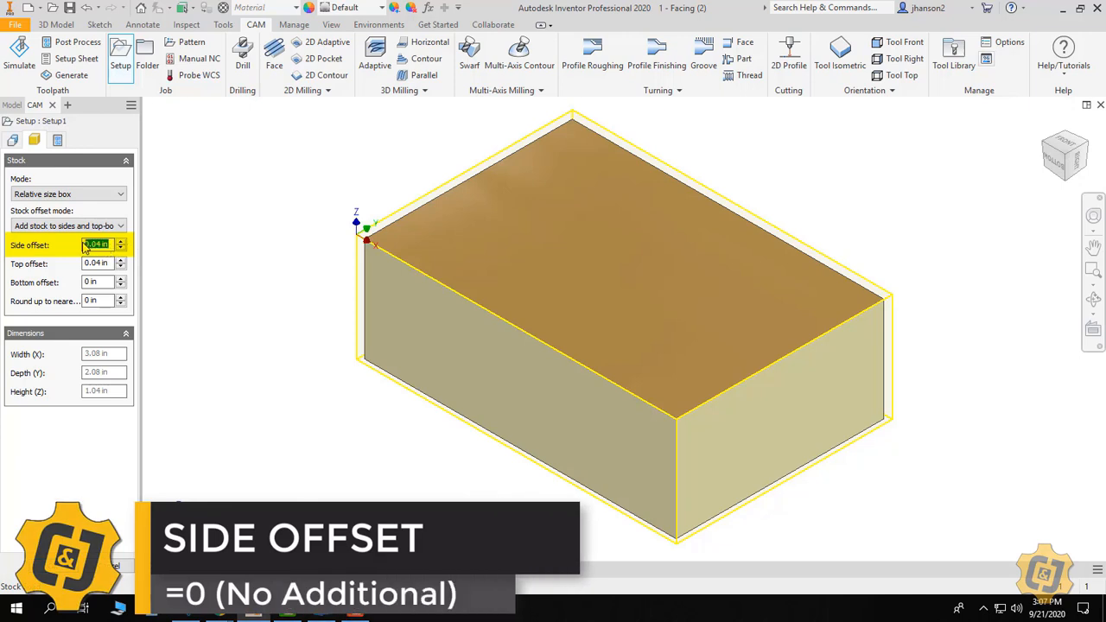
pyautogui.write('0')
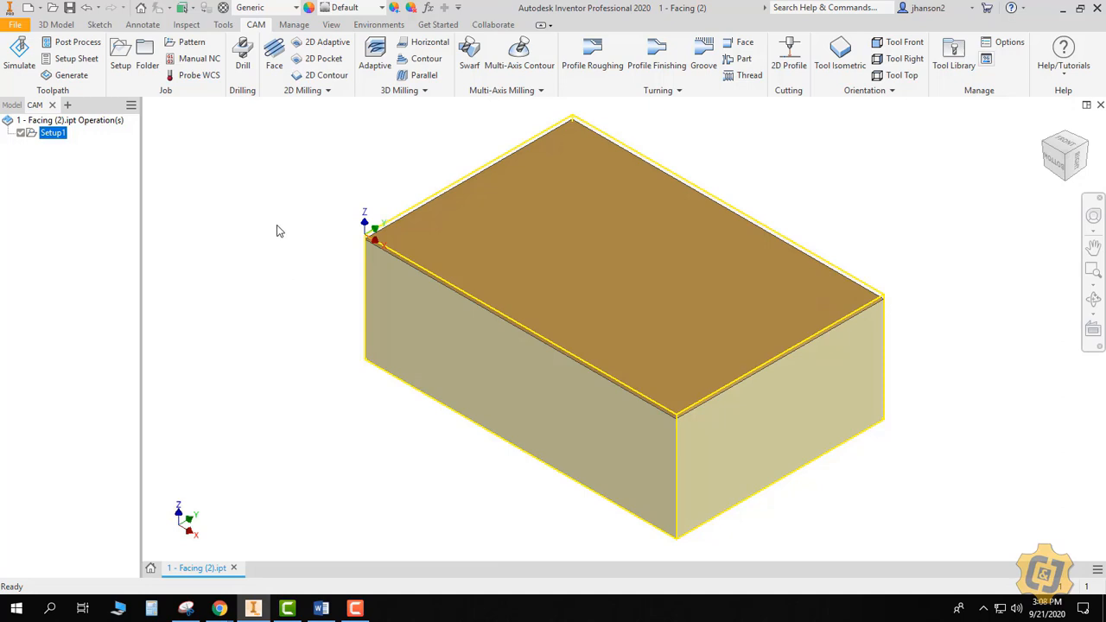
# Step: Create a Face operation using tool #9, the 3/4" flat face mill from WCCC CIM
pyautogui.click(274, 54)
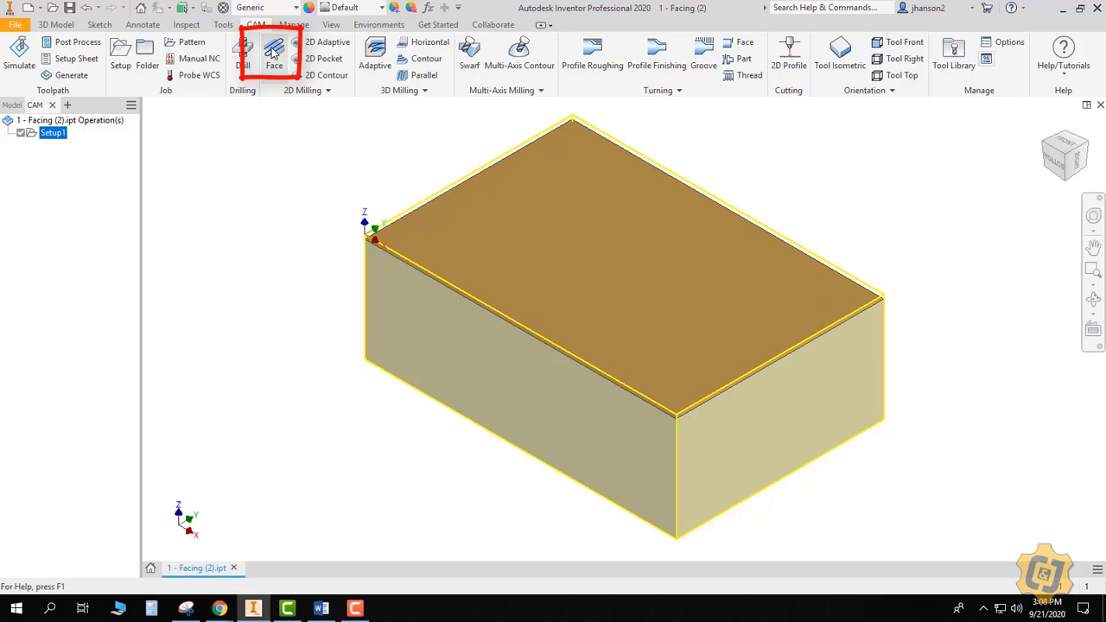
pyautogui.click(274, 52)
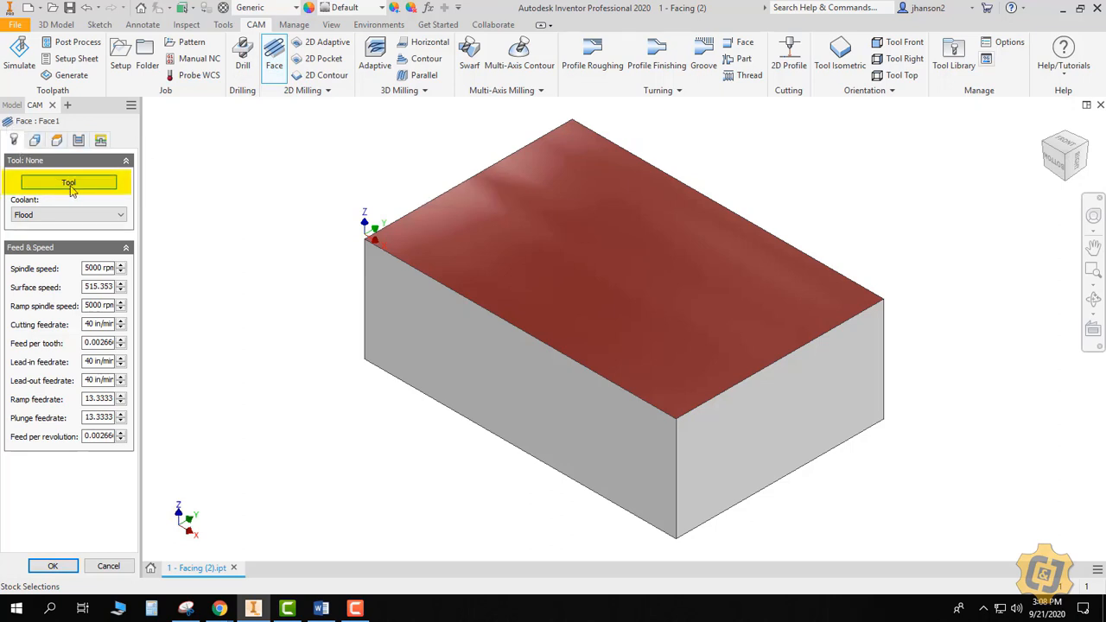
pyautogui.click(68, 182)
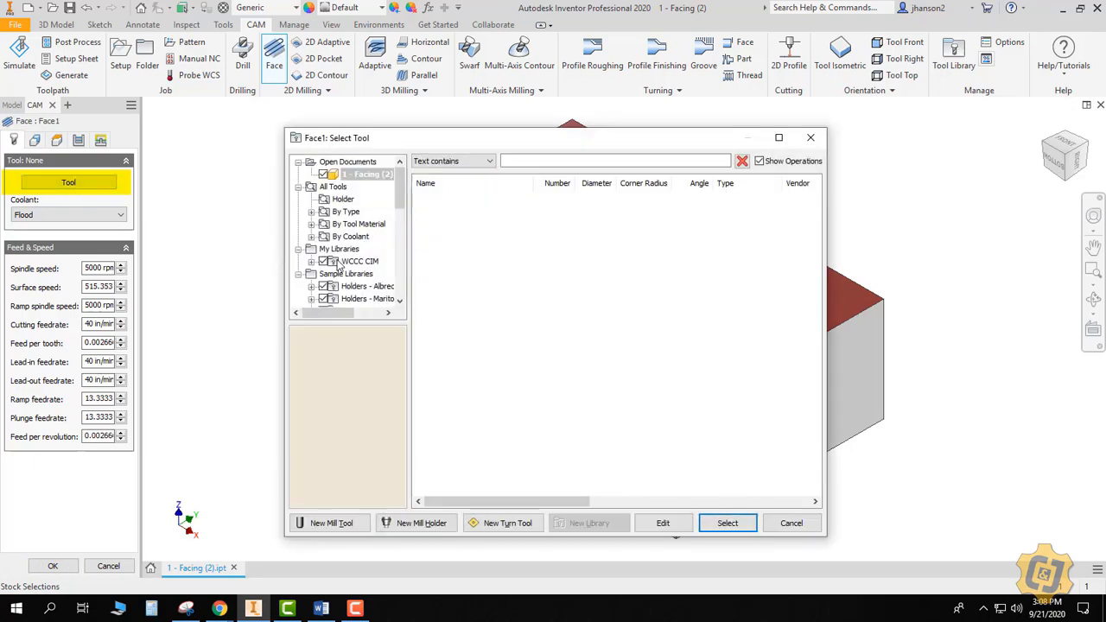
pyautogui.click(359, 261)
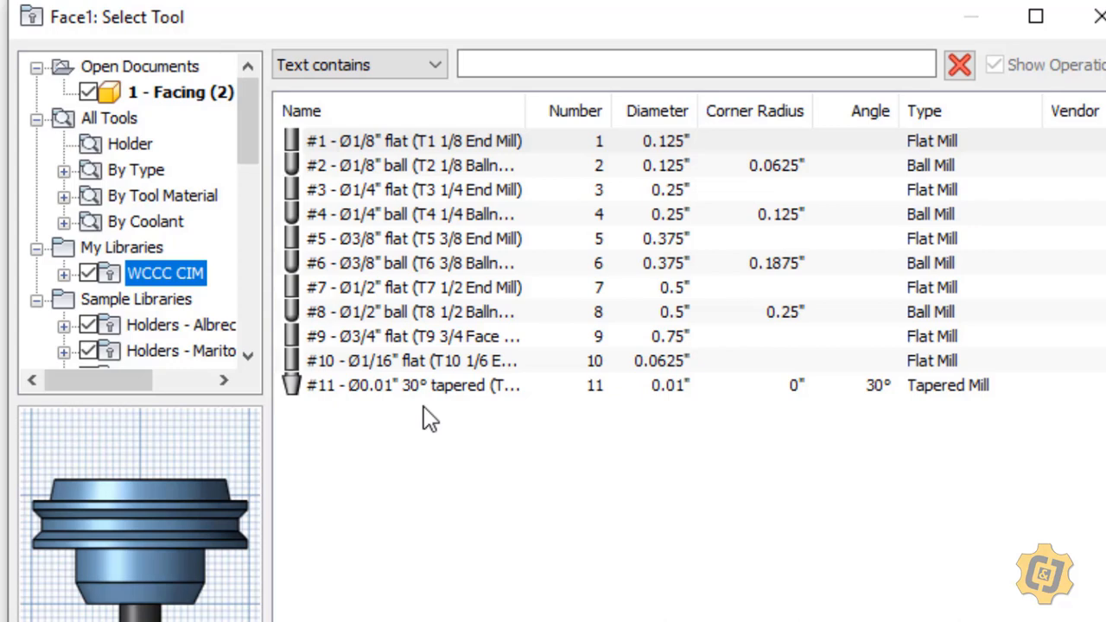
pyautogui.click(413, 287)
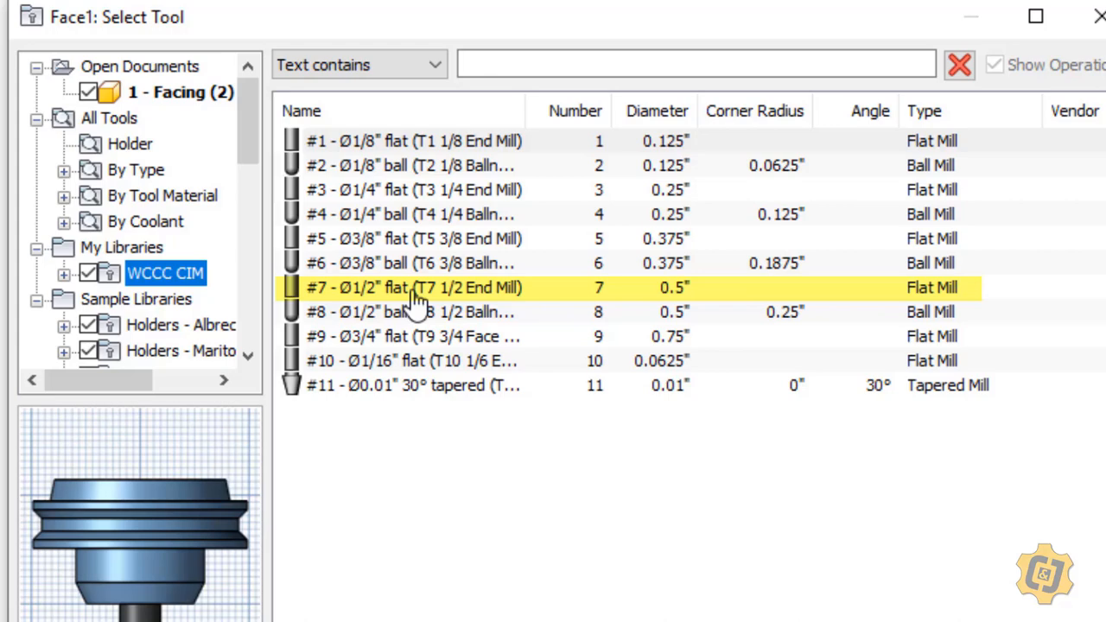
pyautogui.click(413, 288)
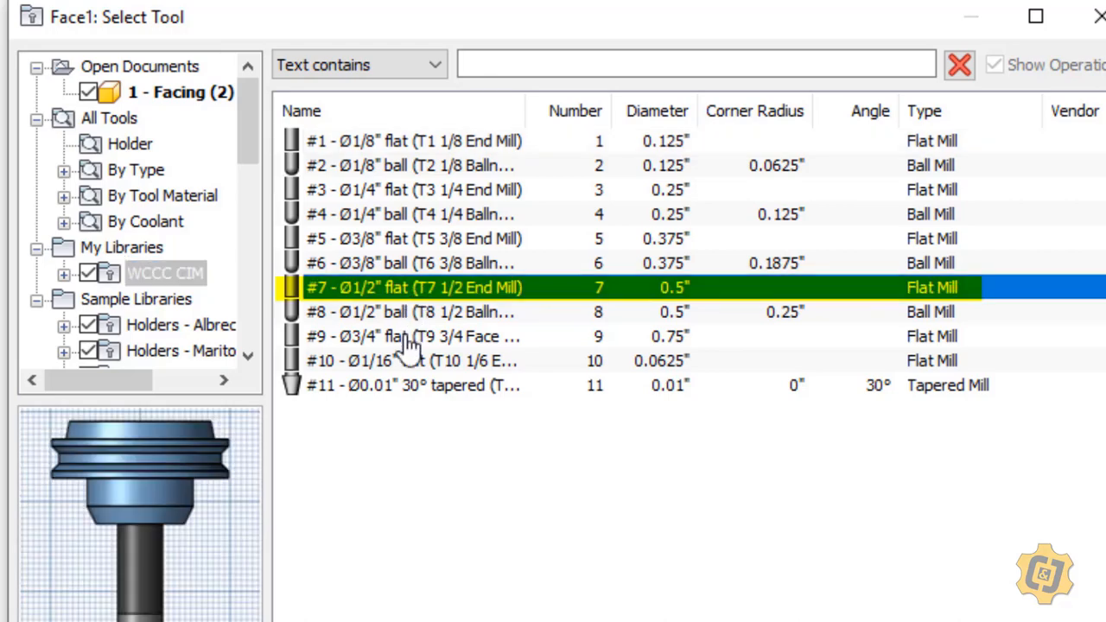
pyautogui.click(413, 337)
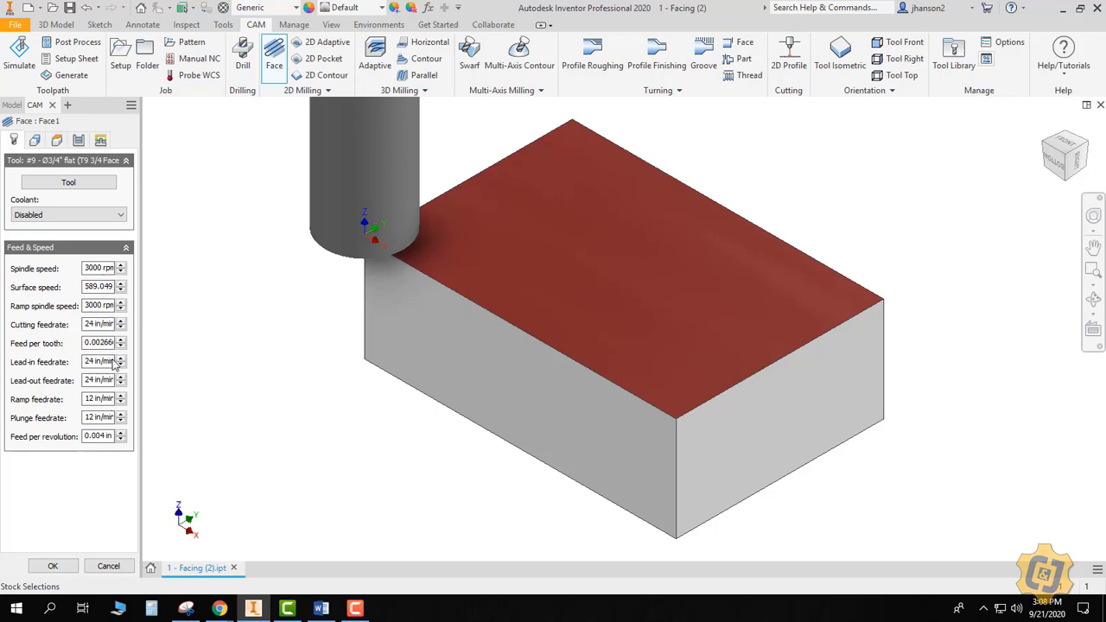
pyautogui.moveTo(99, 361)
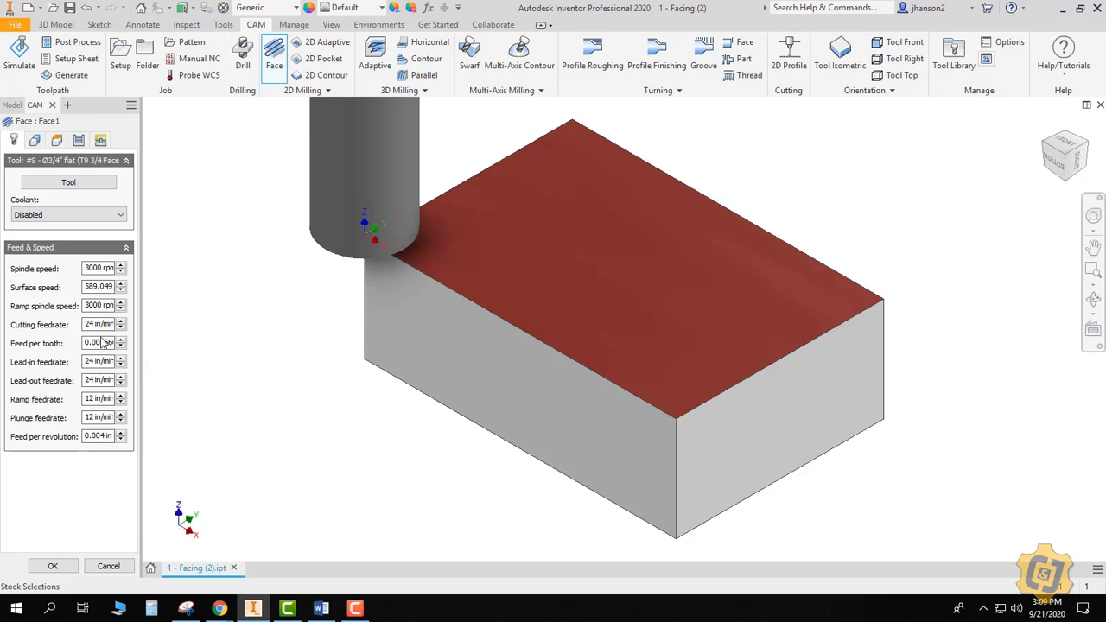
pyautogui.moveTo(97, 343)
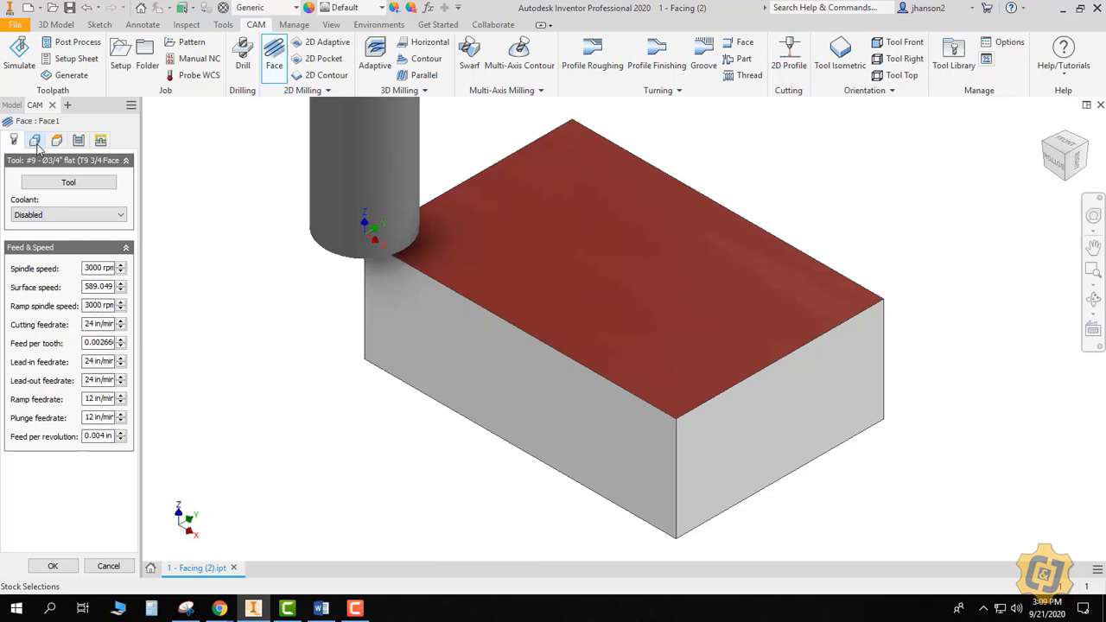
# Step: Review the Face operation's Geometry tab showing the block's top outline as stock contour
pyautogui.click(35, 140)
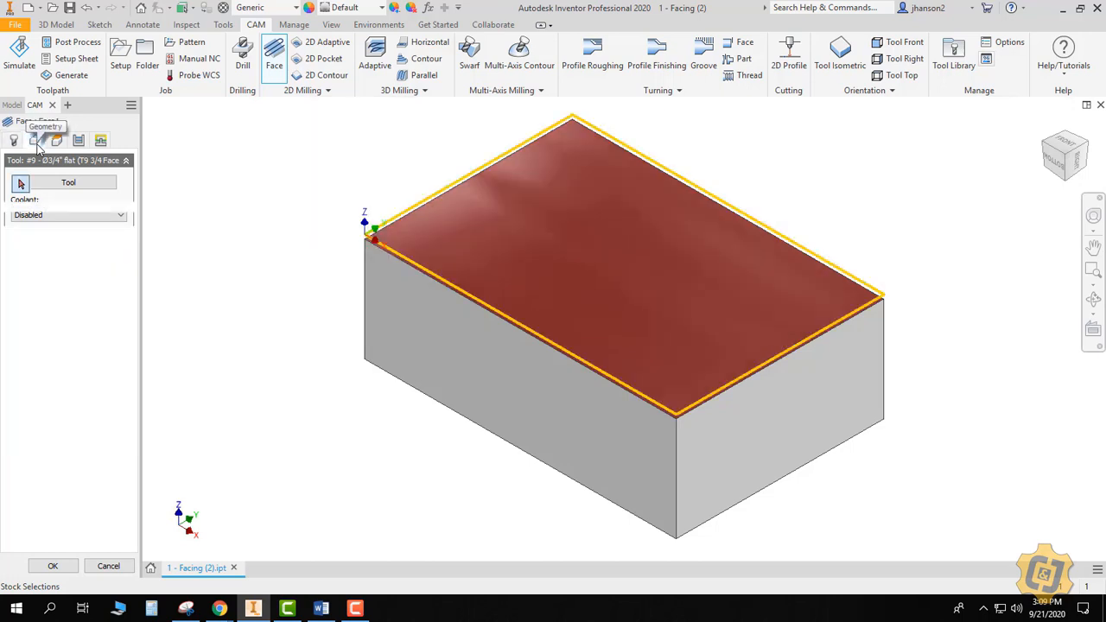
pyautogui.click(34, 140)
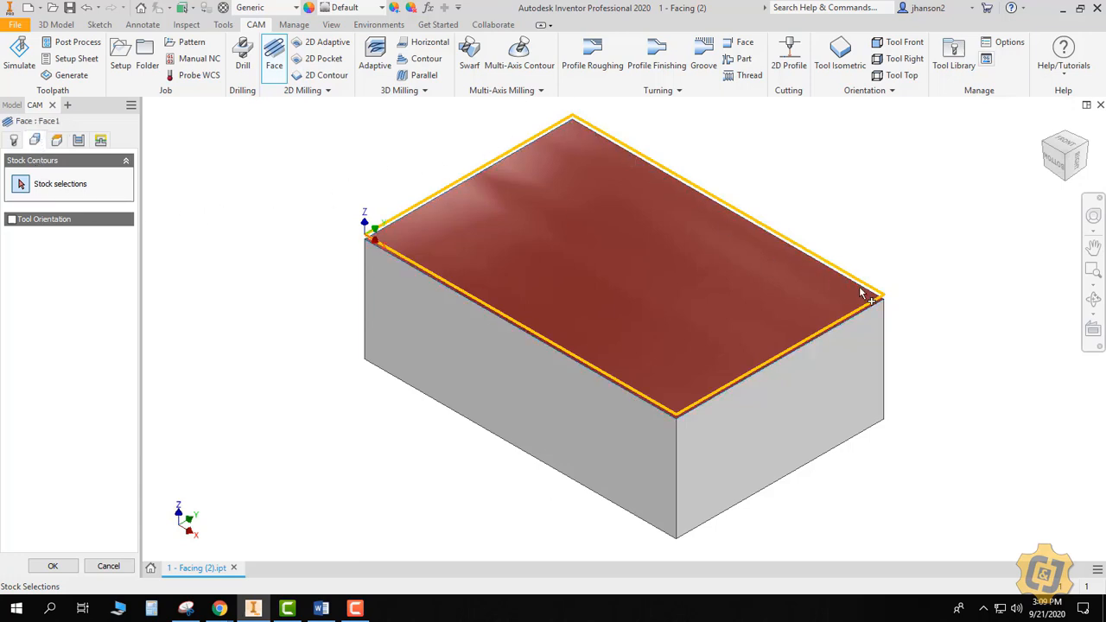
pyautogui.moveTo(551, 123)
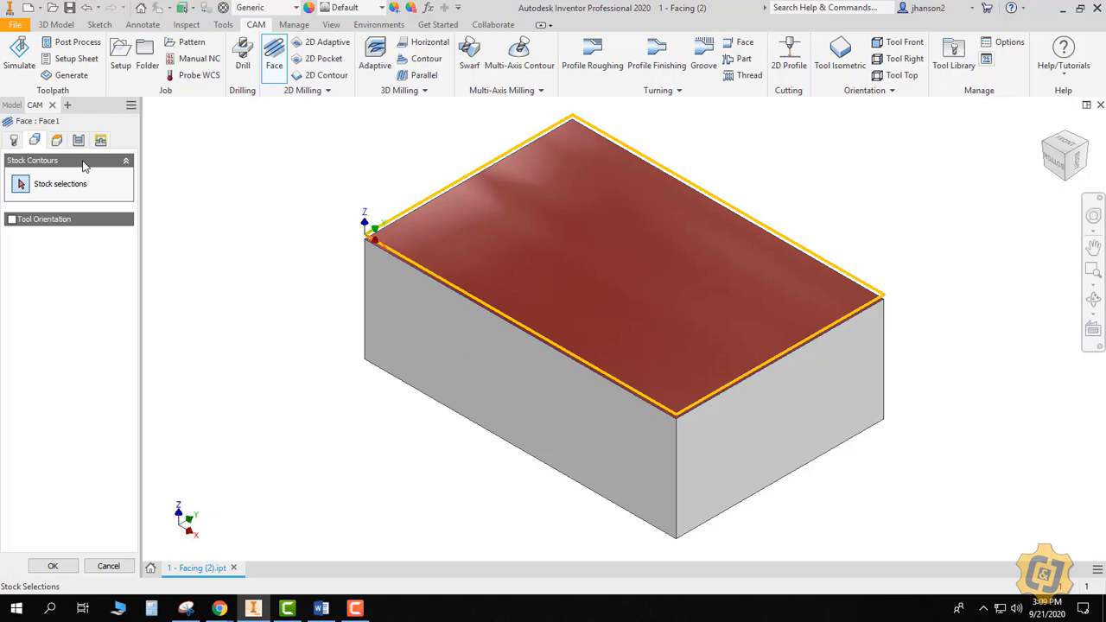
pyautogui.moveTo(58, 141)
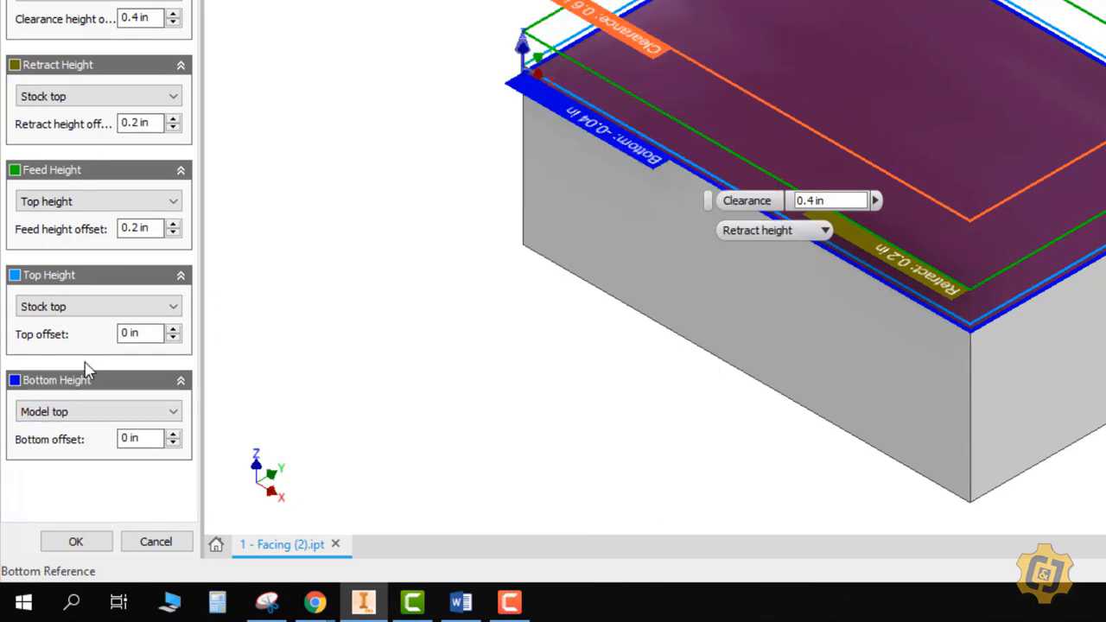
pyautogui.moveTo(95, 336)
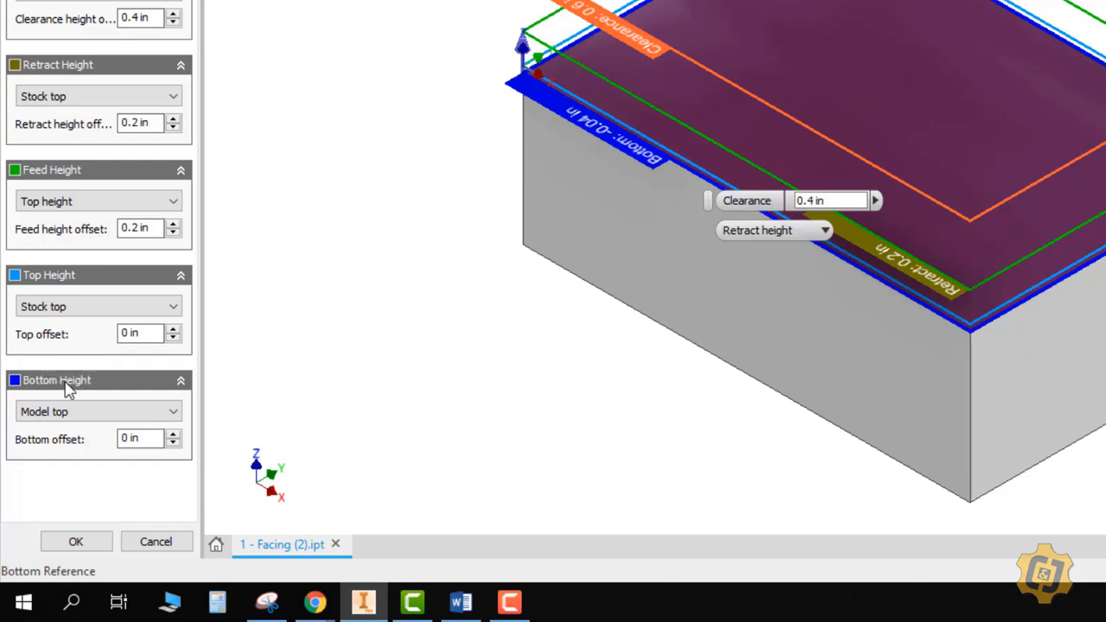
pyautogui.moveTo(80, 362)
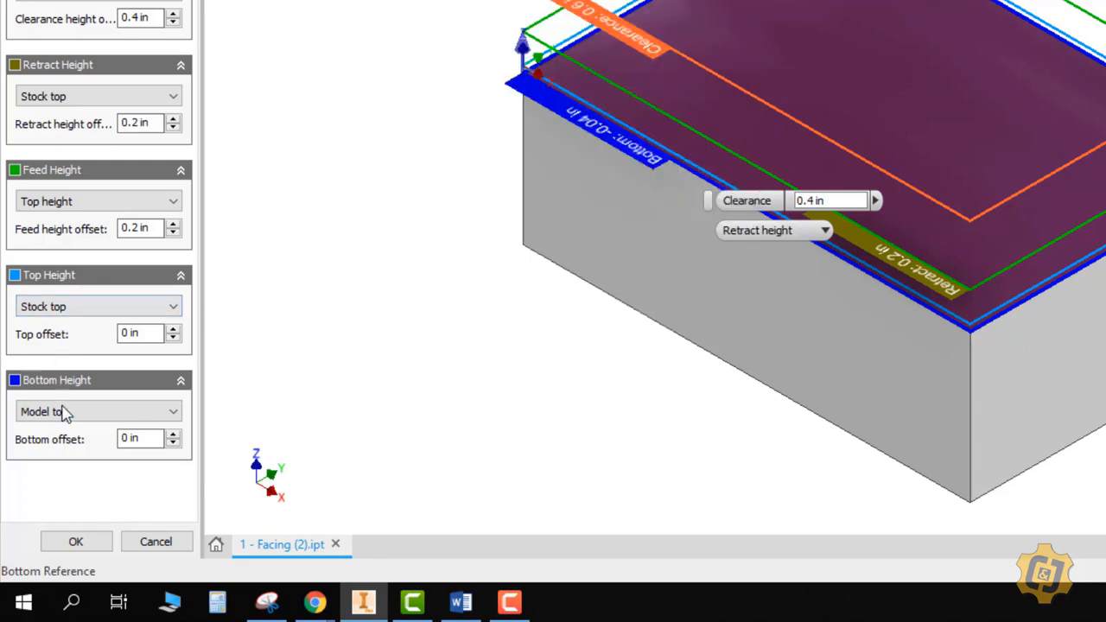
pyautogui.moveTo(98, 412)
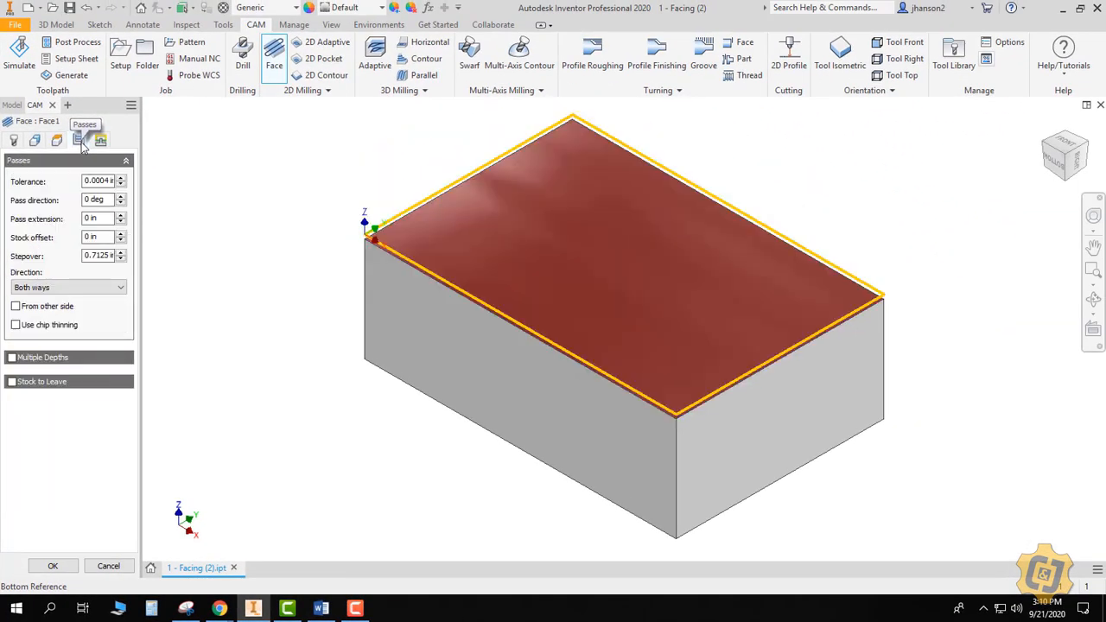
pyautogui.moveTo(56, 344)
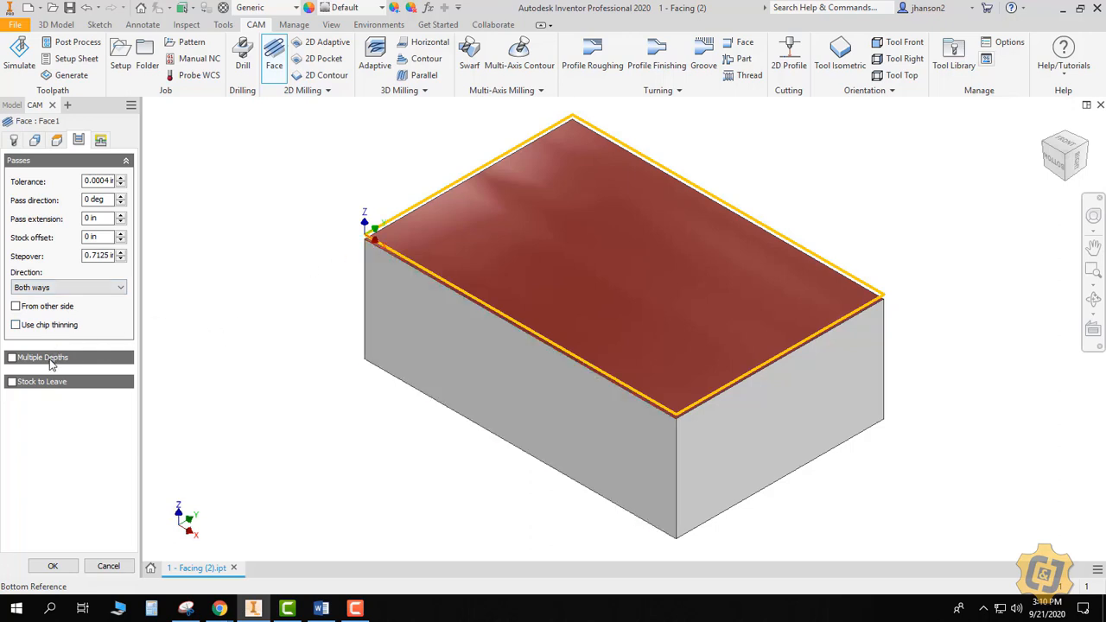
pyautogui.moveTo(44, 357)
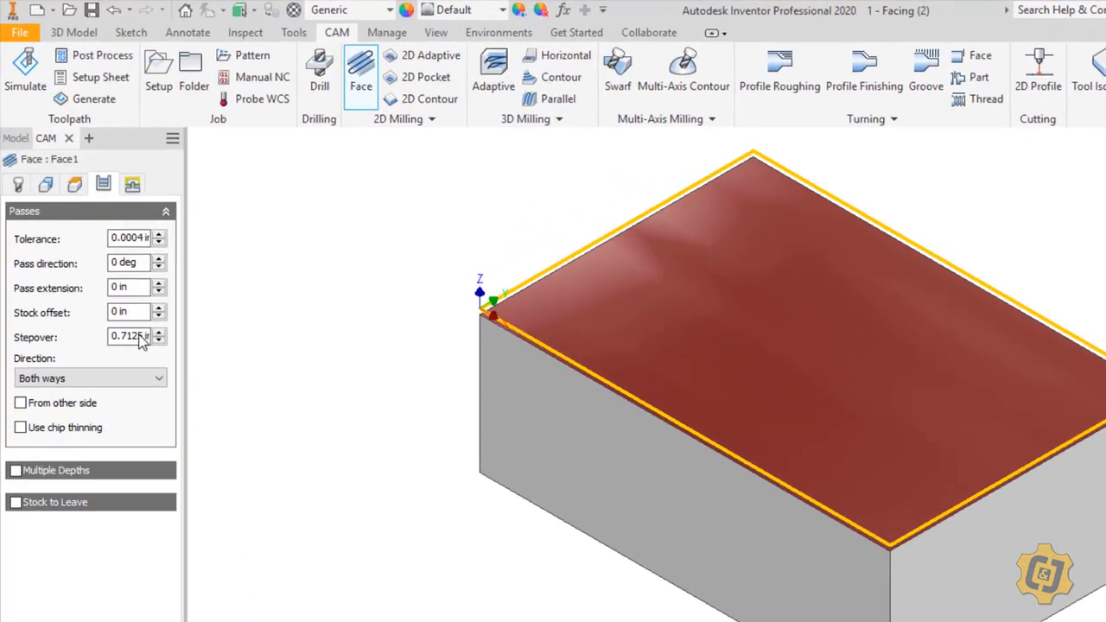
pyautogui.moveTo(139, 359)
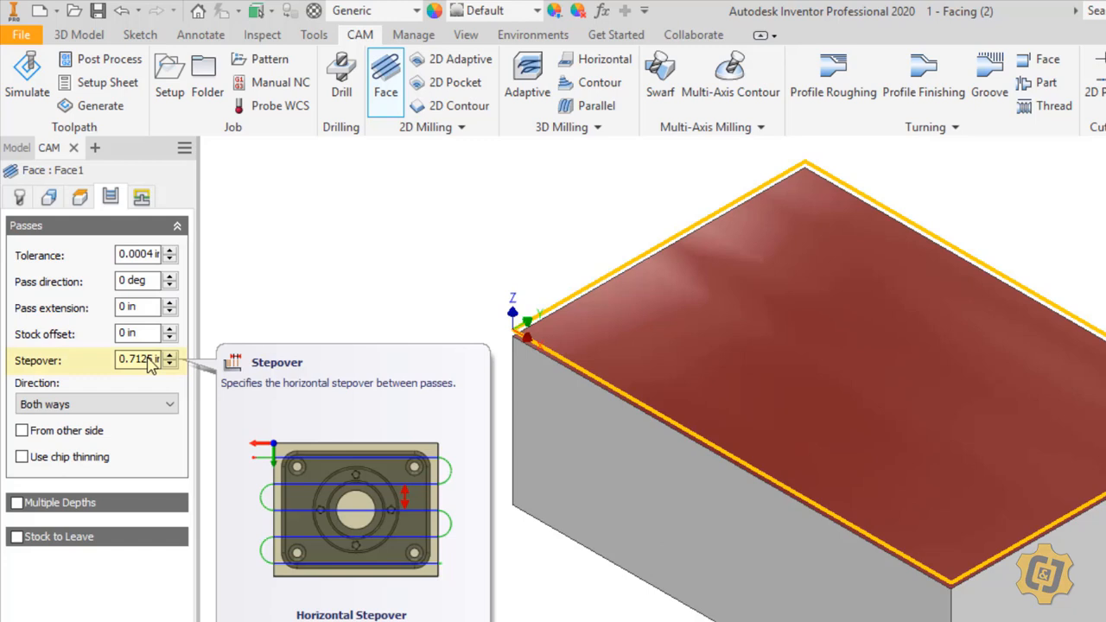
# Step: Select the 0.7125 in Stepover value in the Passes tab for editing
pyautogui.click(138, 360)
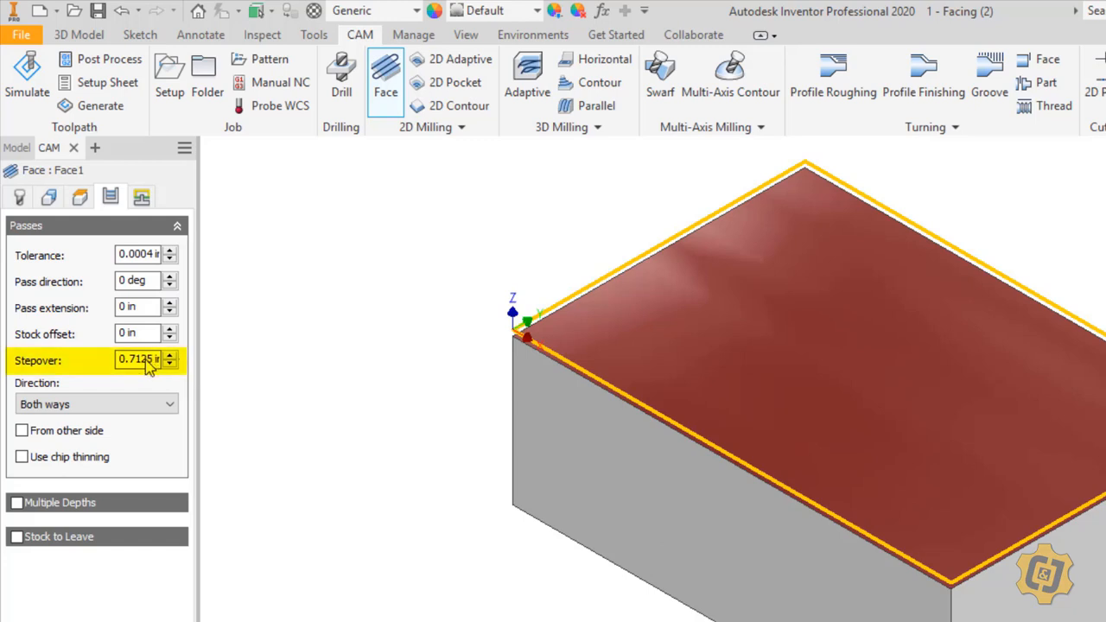
pyautogui.moveTo(147, 361)
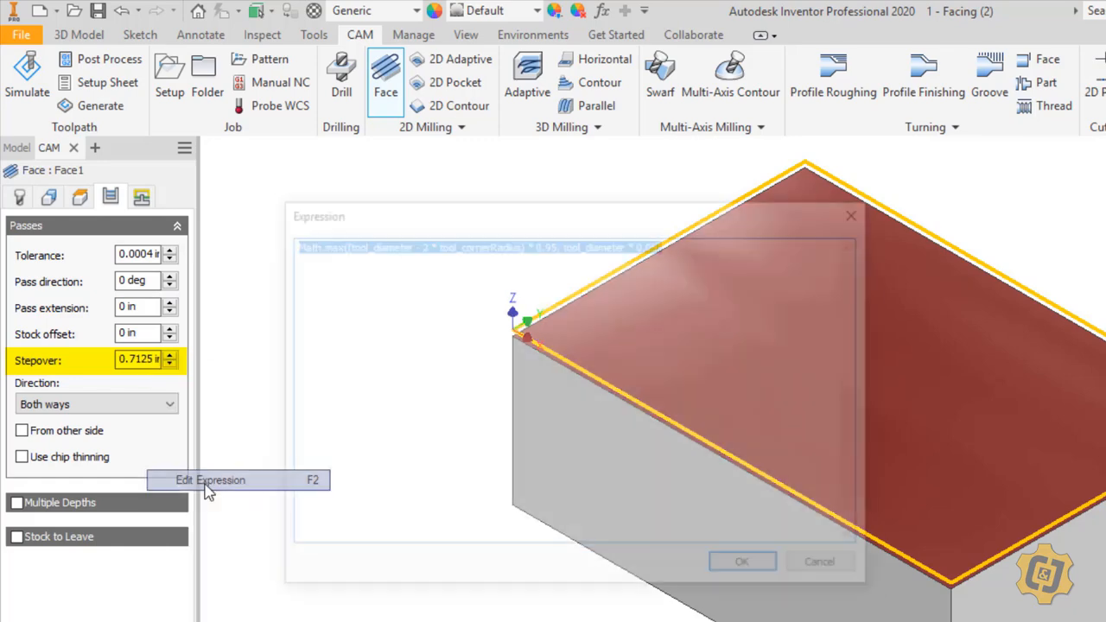
# Step: Edit the Stepover expression, replacing the 0.95 tool-width factor with 0.9
pyautogui.click(210, 479)
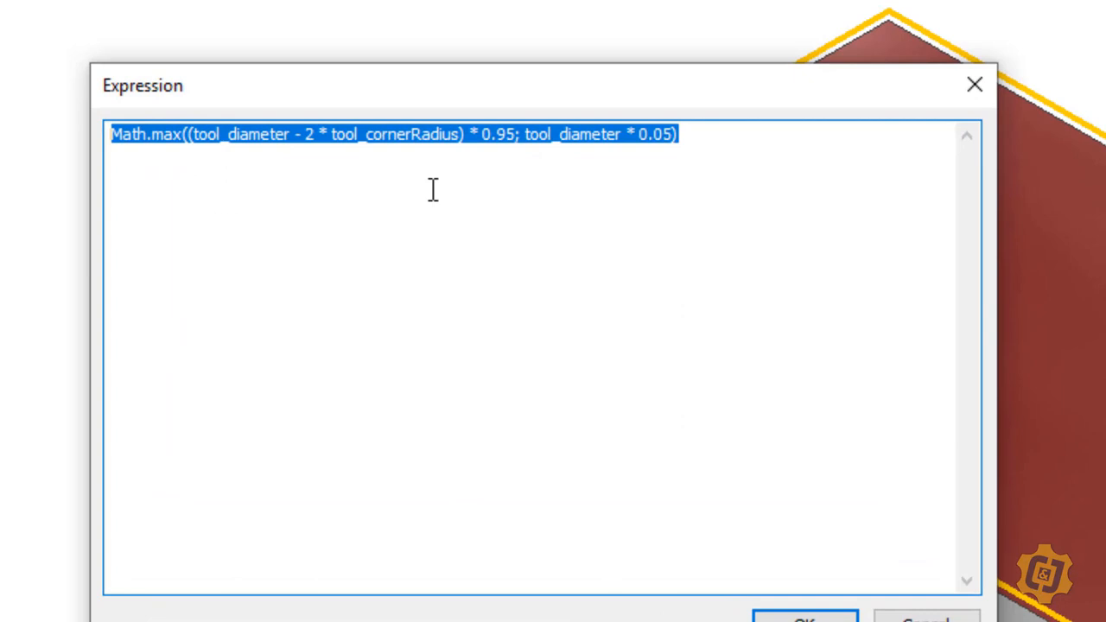
pyautogui.moveTo(268, 259)
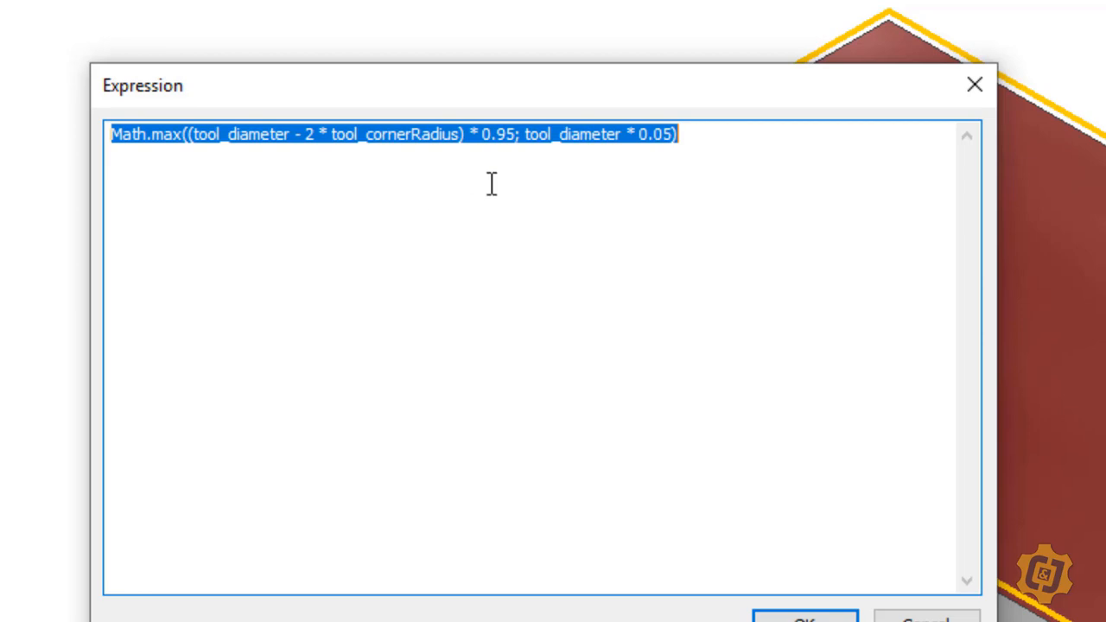
pyautogui.moveTo(358, 253)
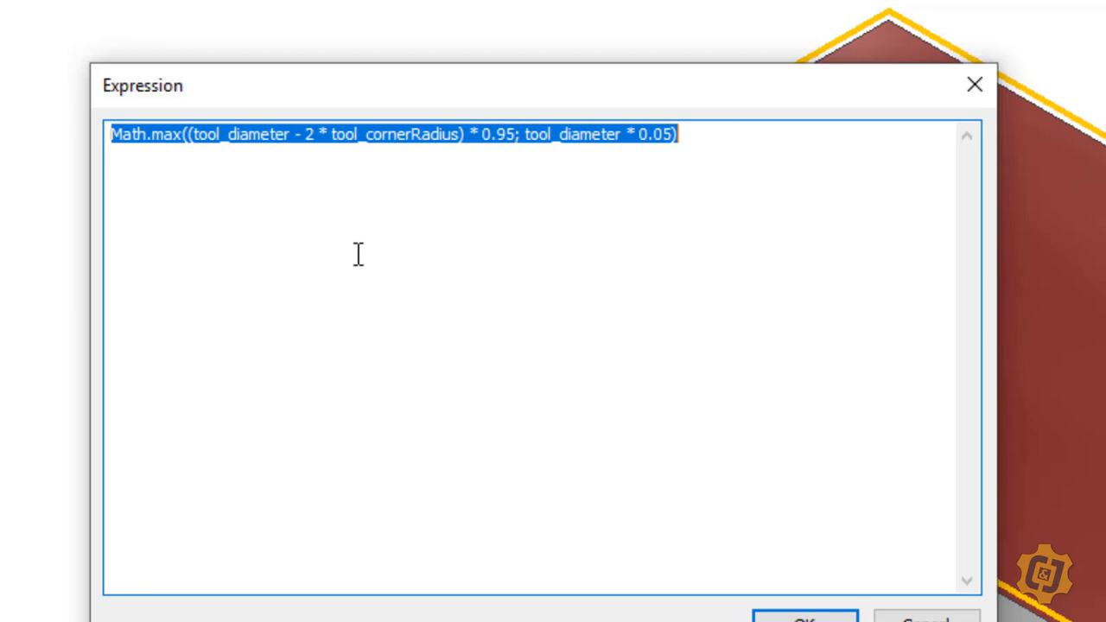
pyautogui.moveTo(392, 242)
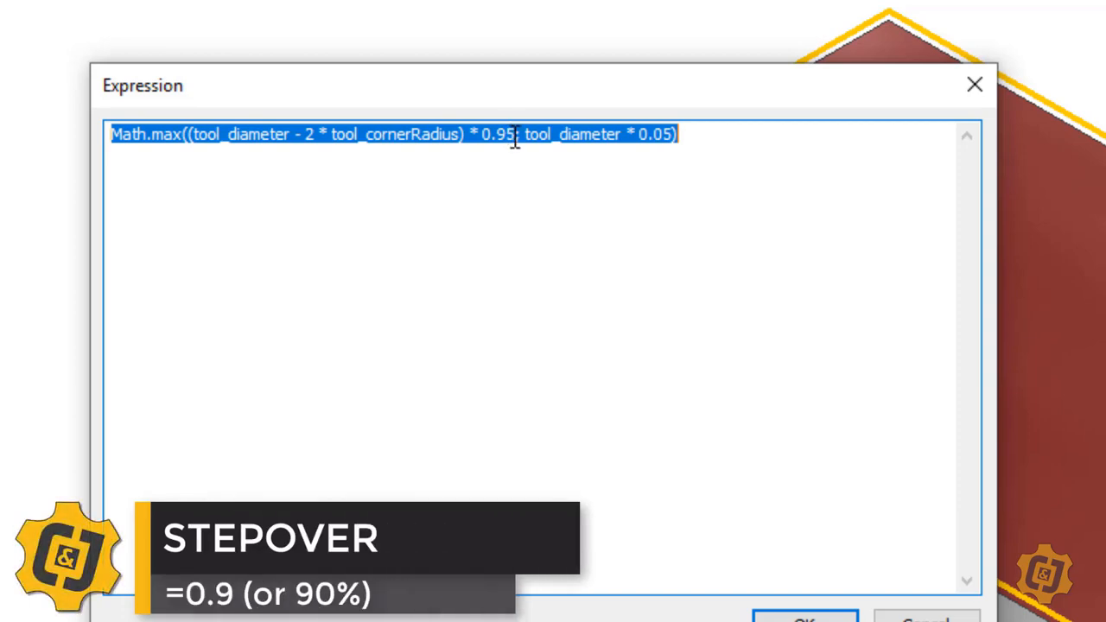
pyautogui.click(780, 236)
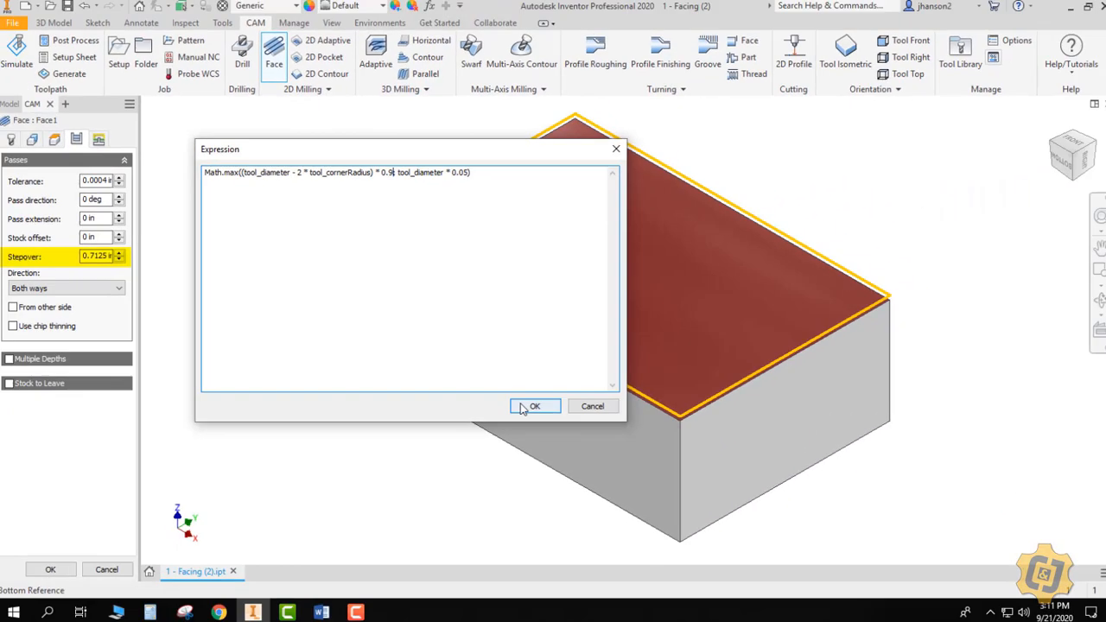
pyautogui.click(534, 406)
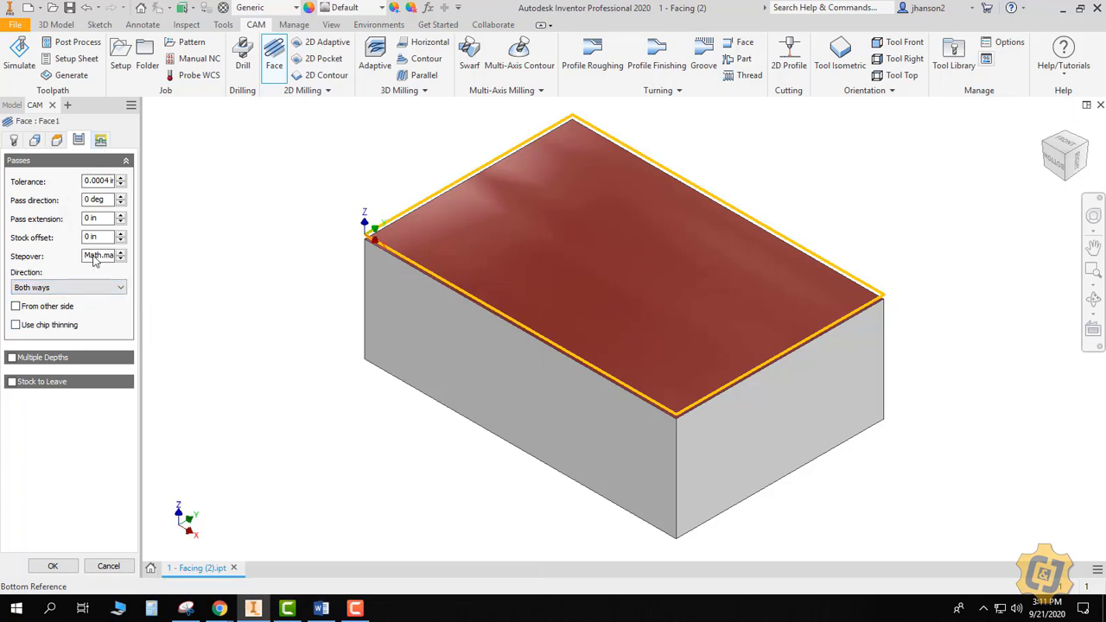
pyautogui.moveTo(99, 260)
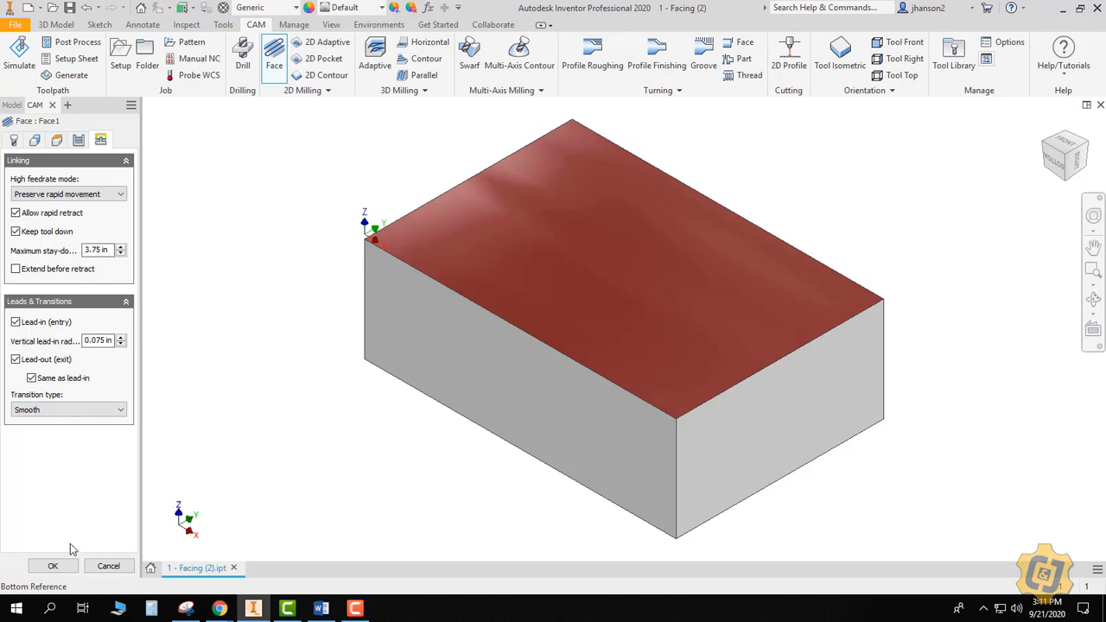
# Step: Accept the Face operation to generate the Face1 toolpath under Setup1
pyautogui.click(51, 566)
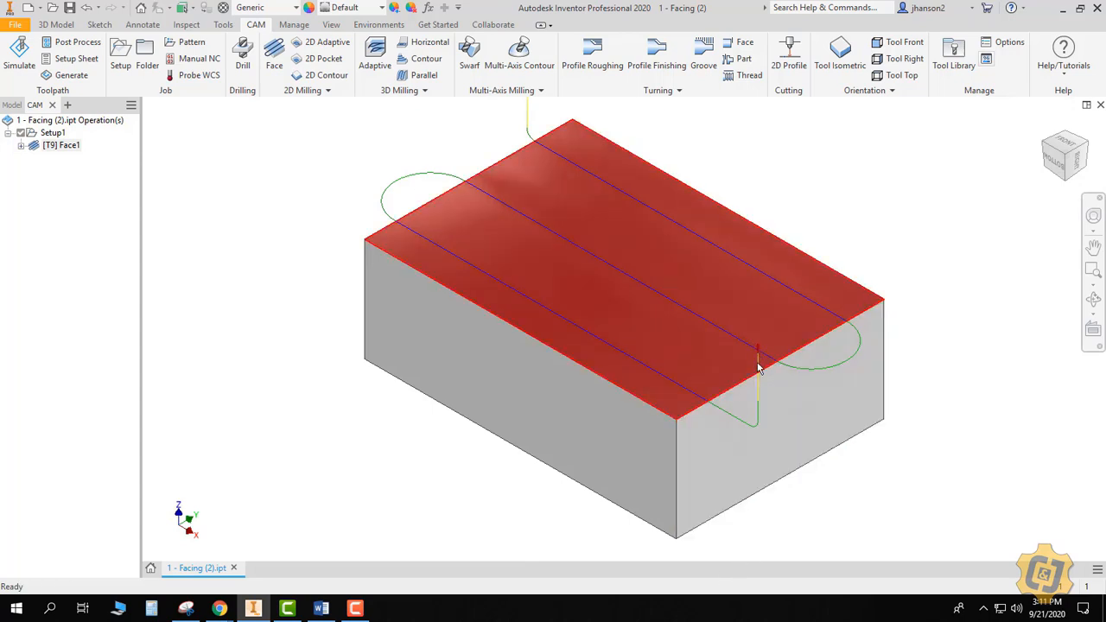
pyautogui.click(778, 423)
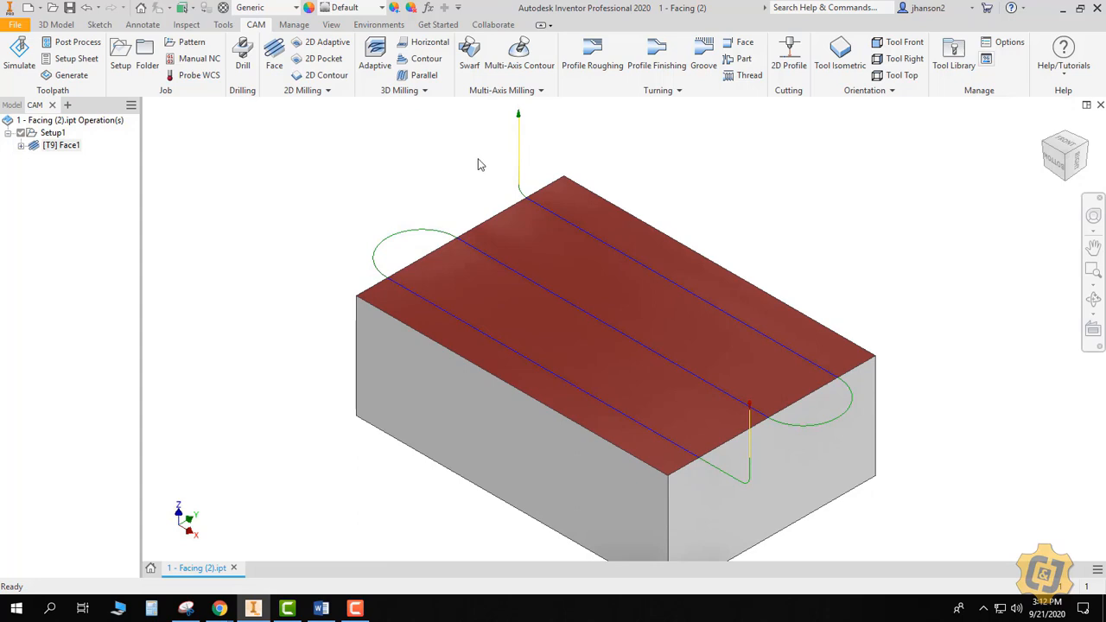
pyautogui.click(52, 132)
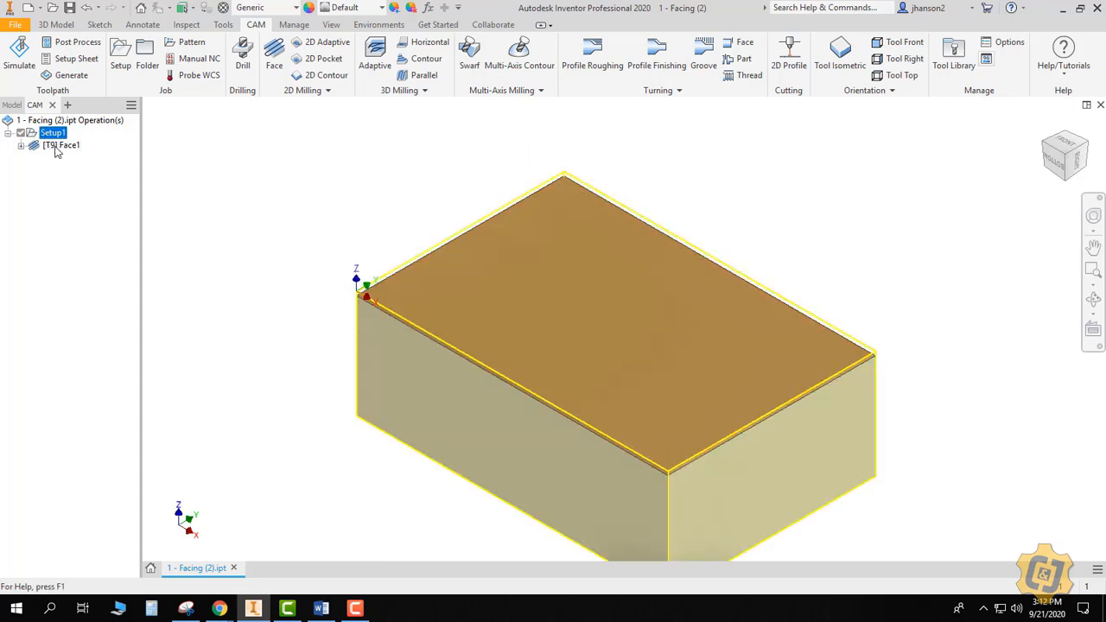
pyautogui.click(61, 144)
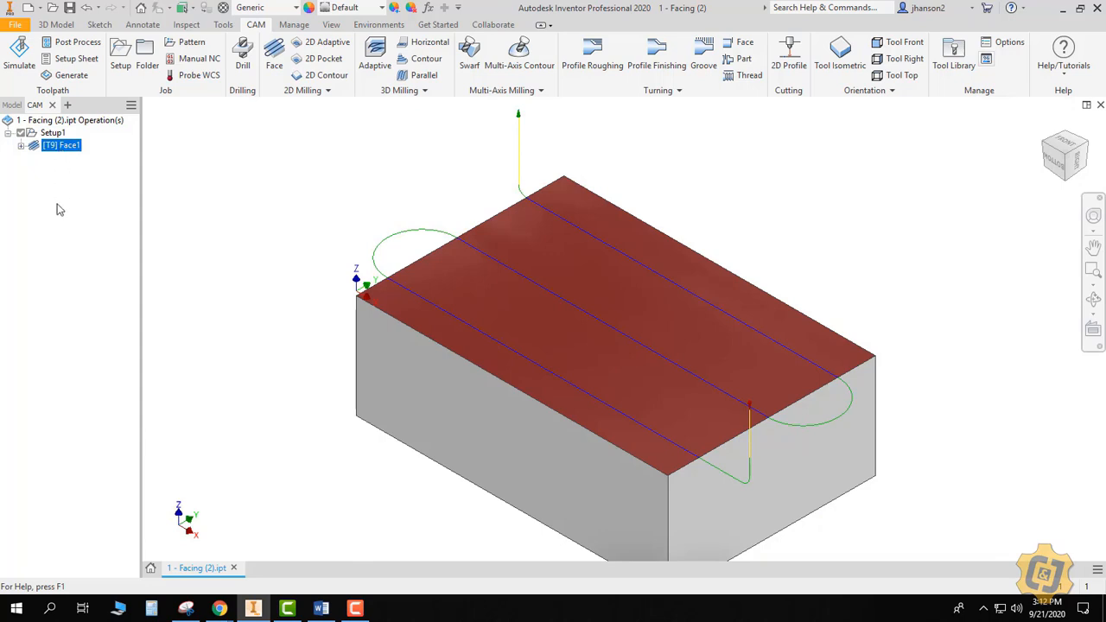
pyautogui.moveTo(58, 239)
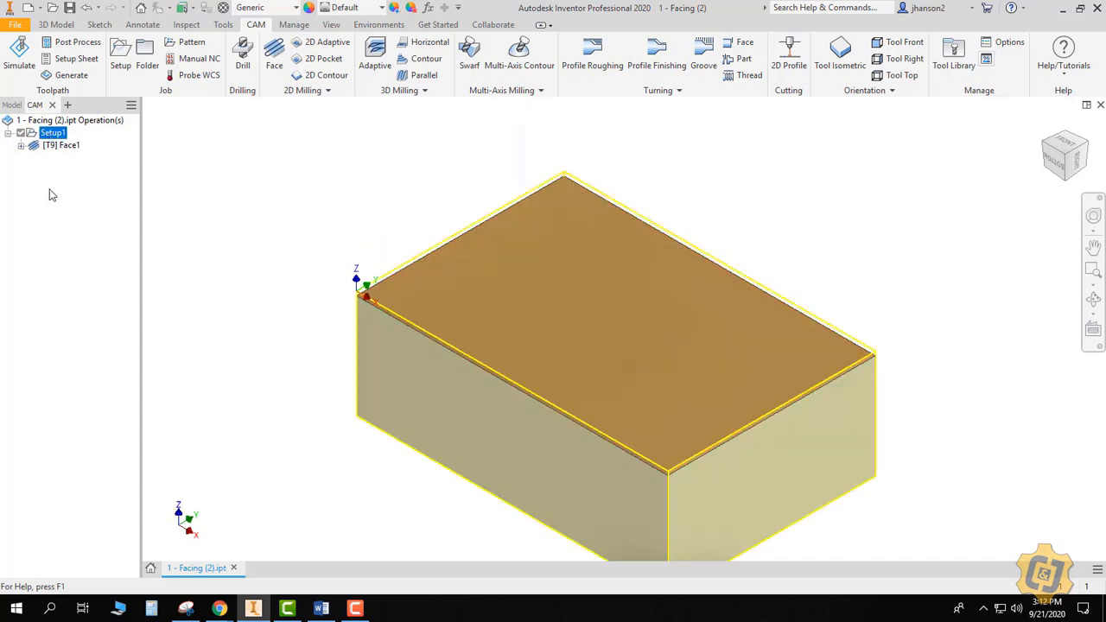
pyautogui.click(19, 56)
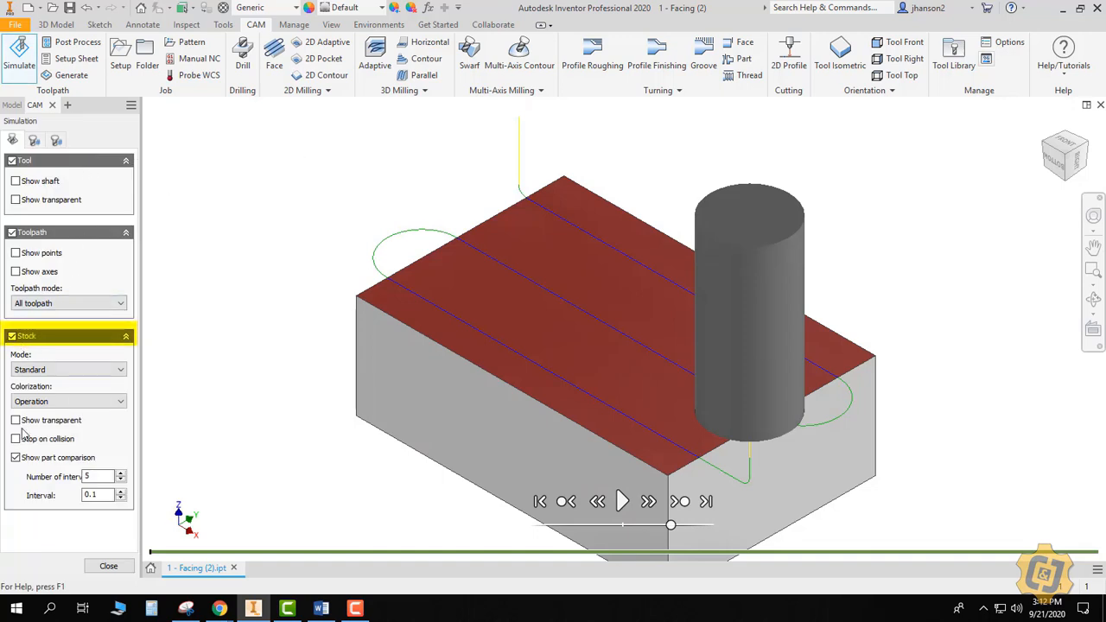
pyautogui.moveTo(43, 462)
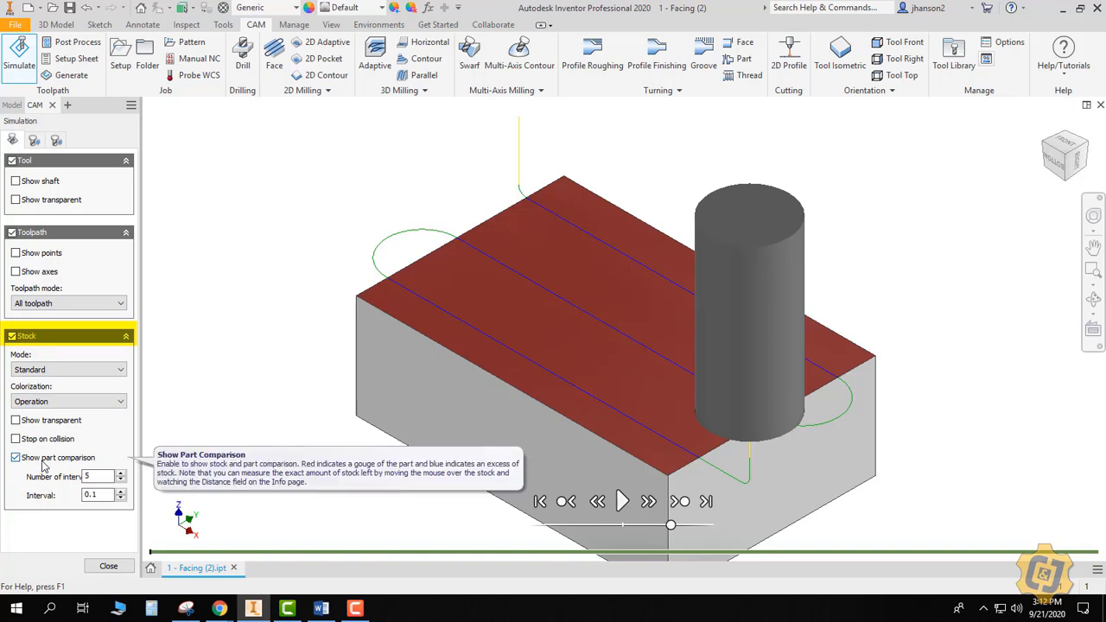
# Step: Play the Face1 simulation with part comparison unchecked, pausing partway through
pyautogui.click(15, 457)
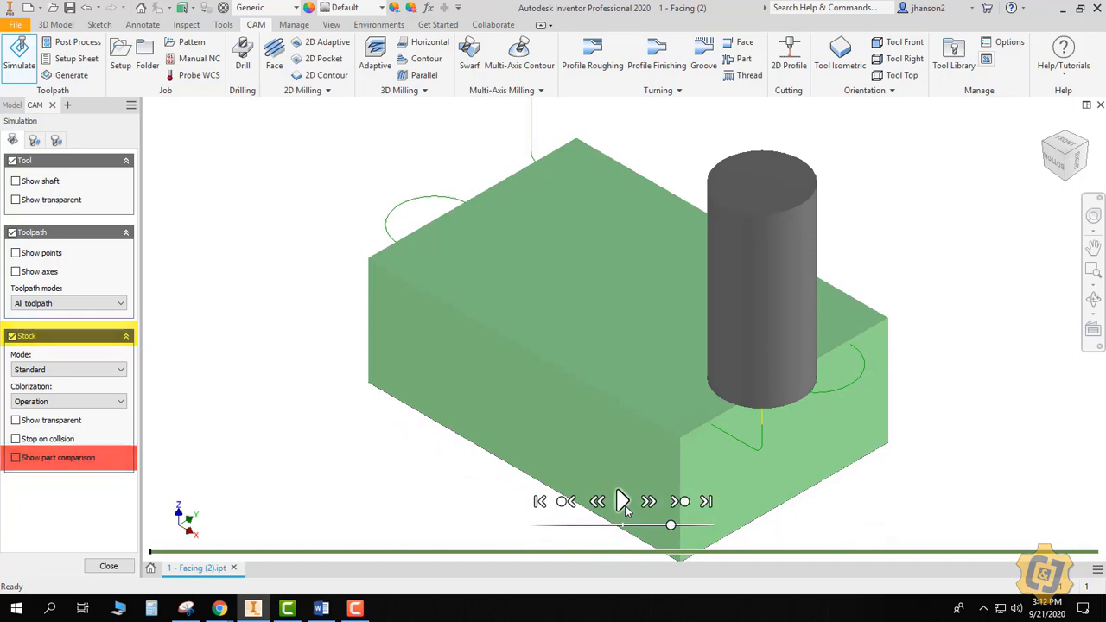
pyautogui.click(621, 502)
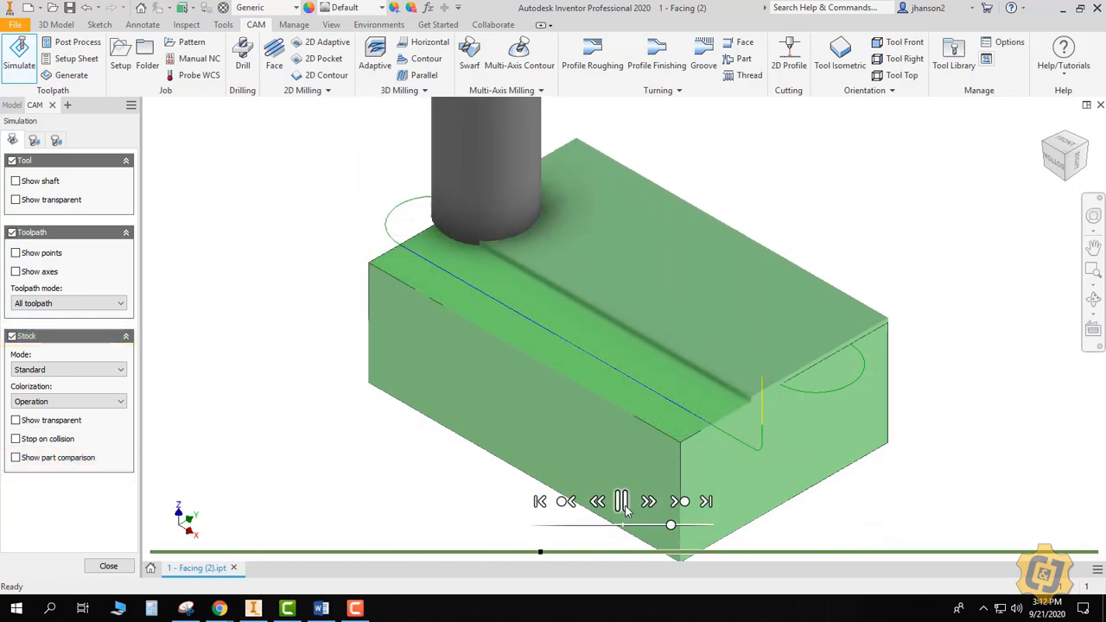
pyautogui.click(621, 501)
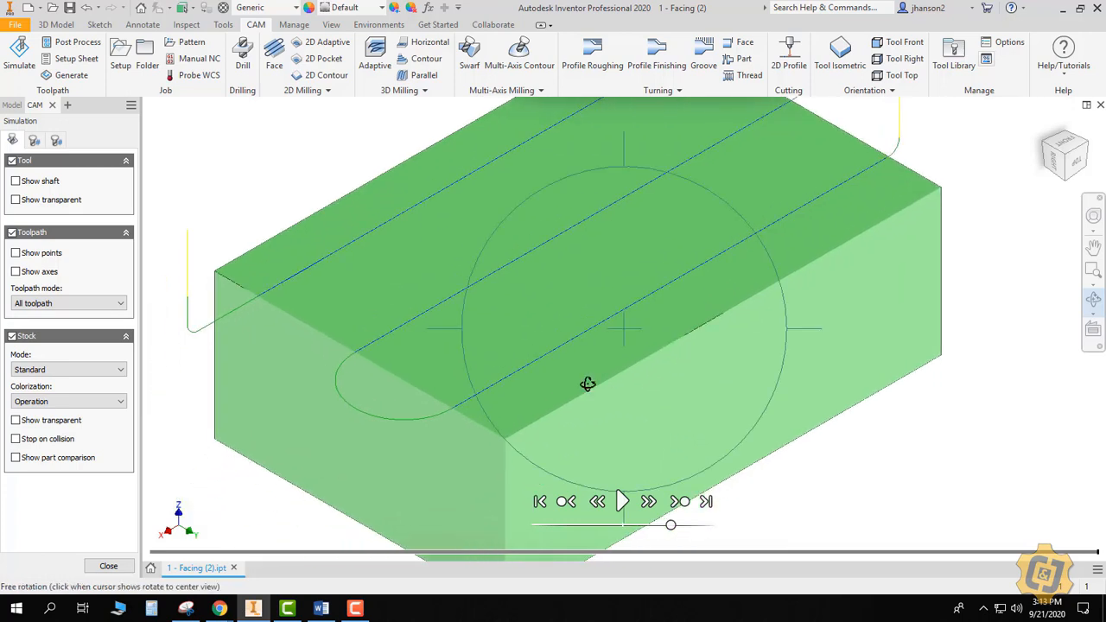
pyautogui.moveTo(690, 324)
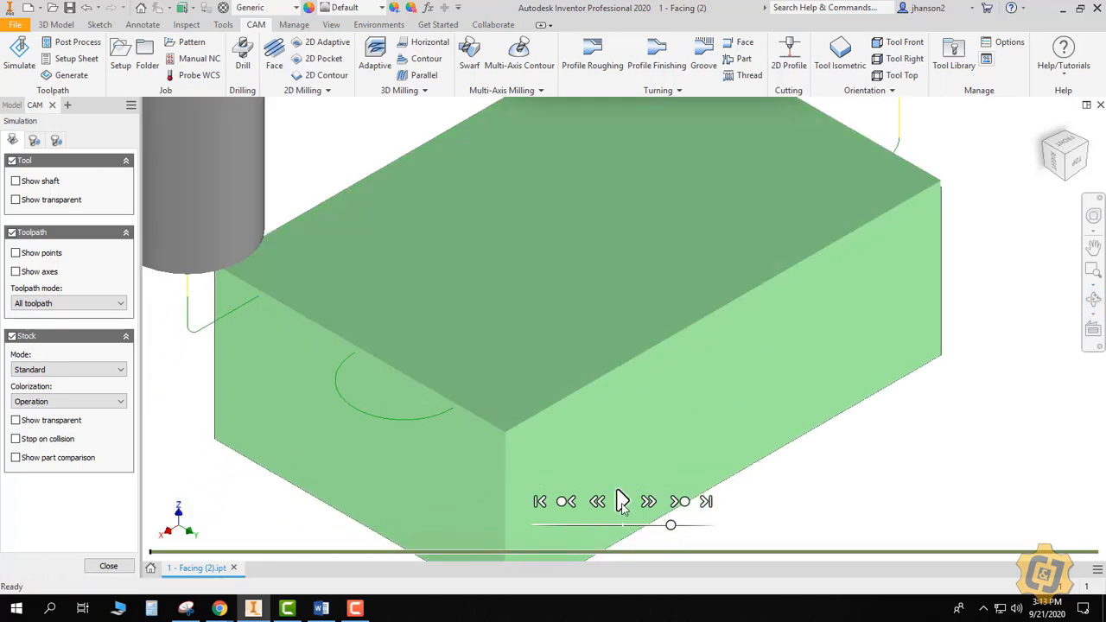
pyautogui.click(622, 502)
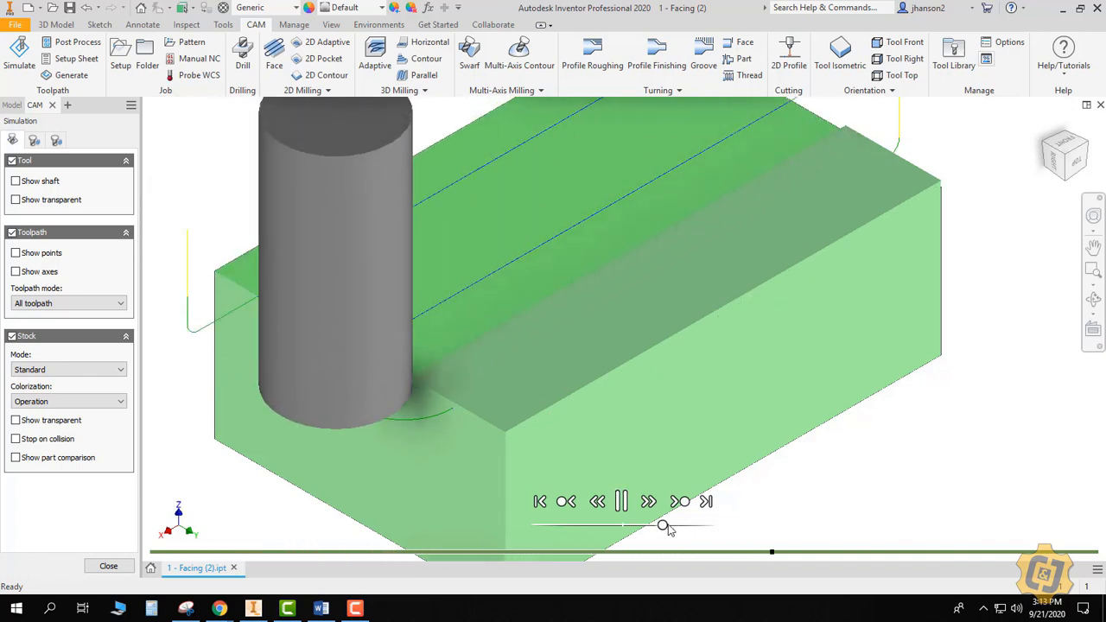
pyautogui.click(622, 501)
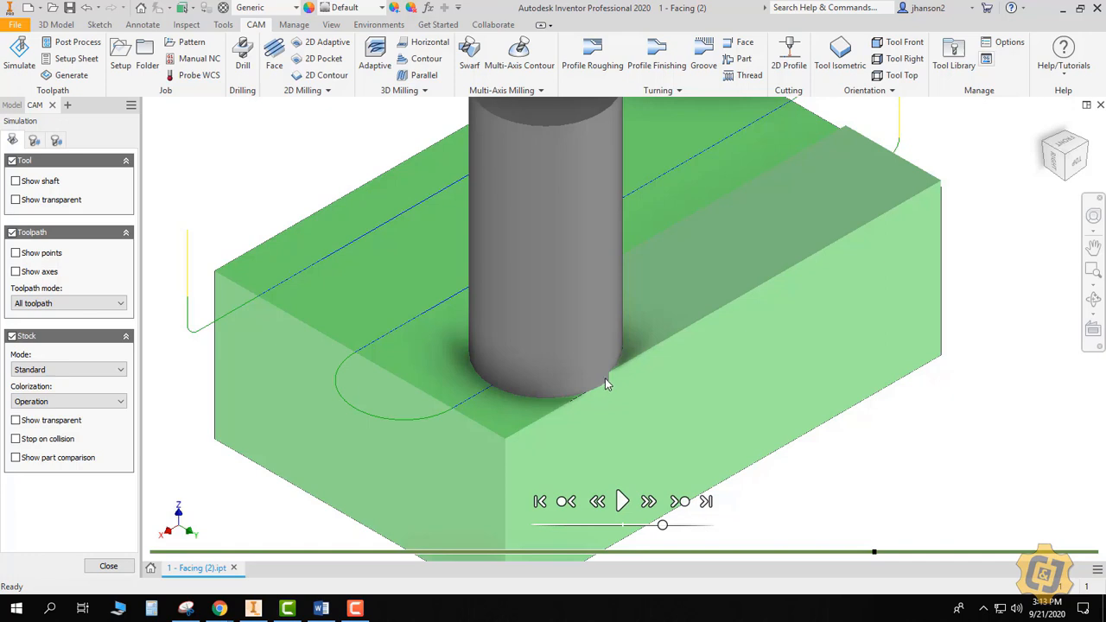
pyautogui.moveTo(607, 385)
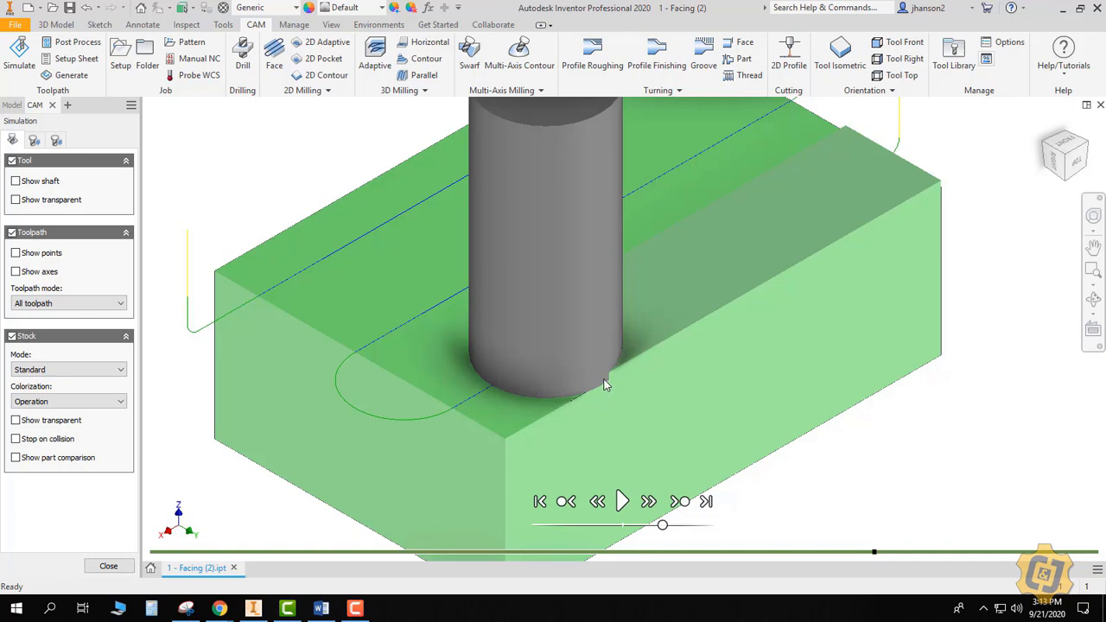
pyautogui.moveTo(605, 389)
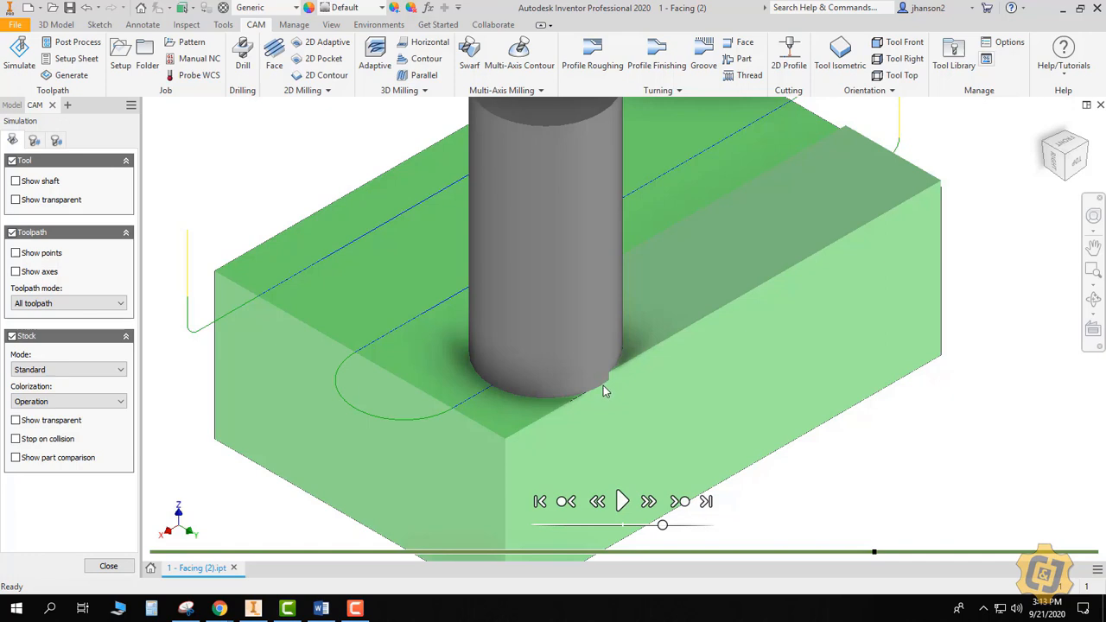
pyautogui.moveTo(603, 390)
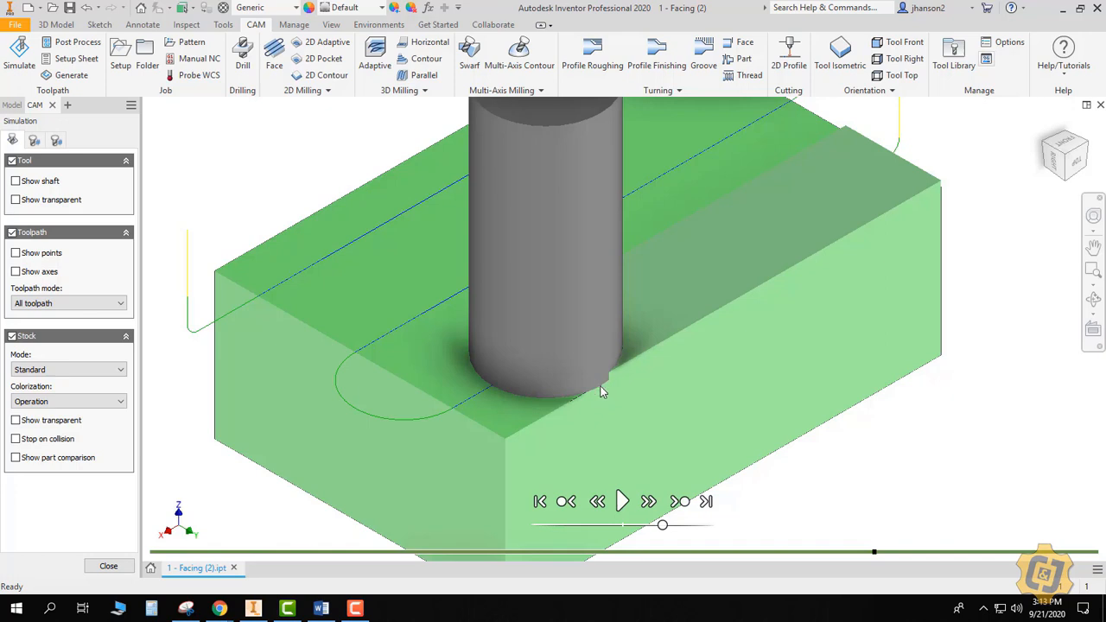
pyautogui.moveTo(629, 414)
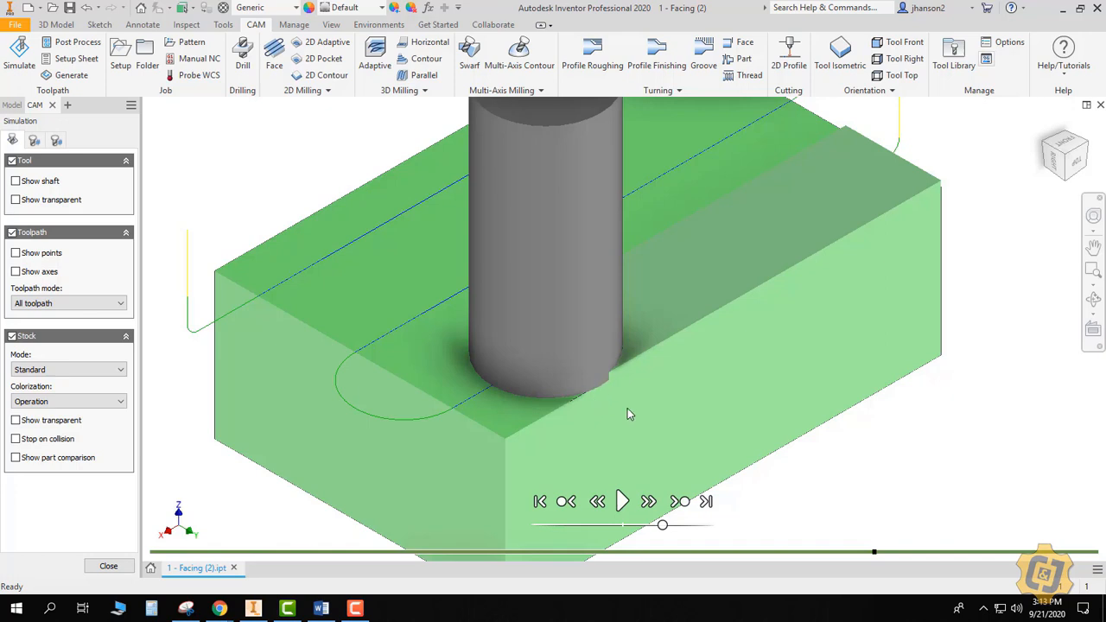
pyautogui.moveTo(629, 413); pyautogui.dragTo(743, 369)
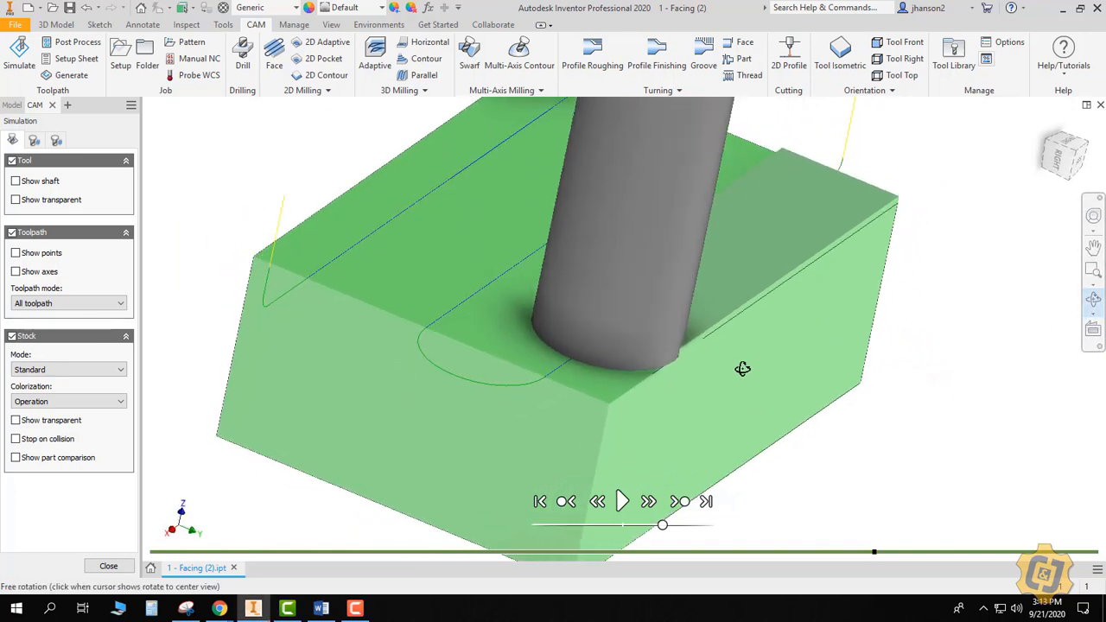
pyautogui.moveTo(742, 369); pyautogui.dragTo(794, 279)
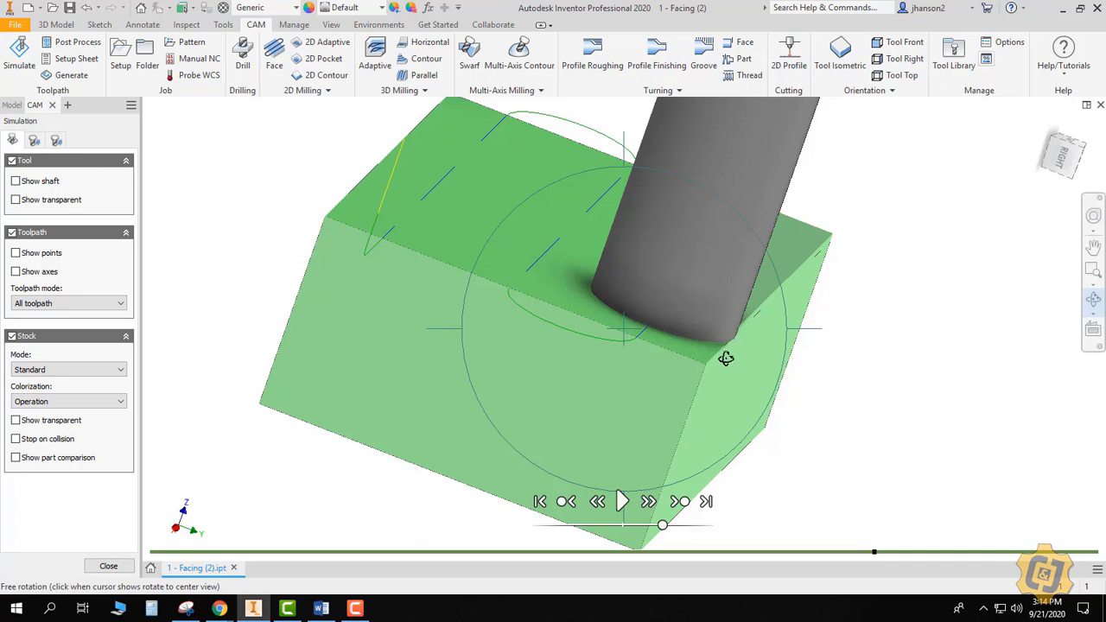
pyautogui.moveTo(507, 332)
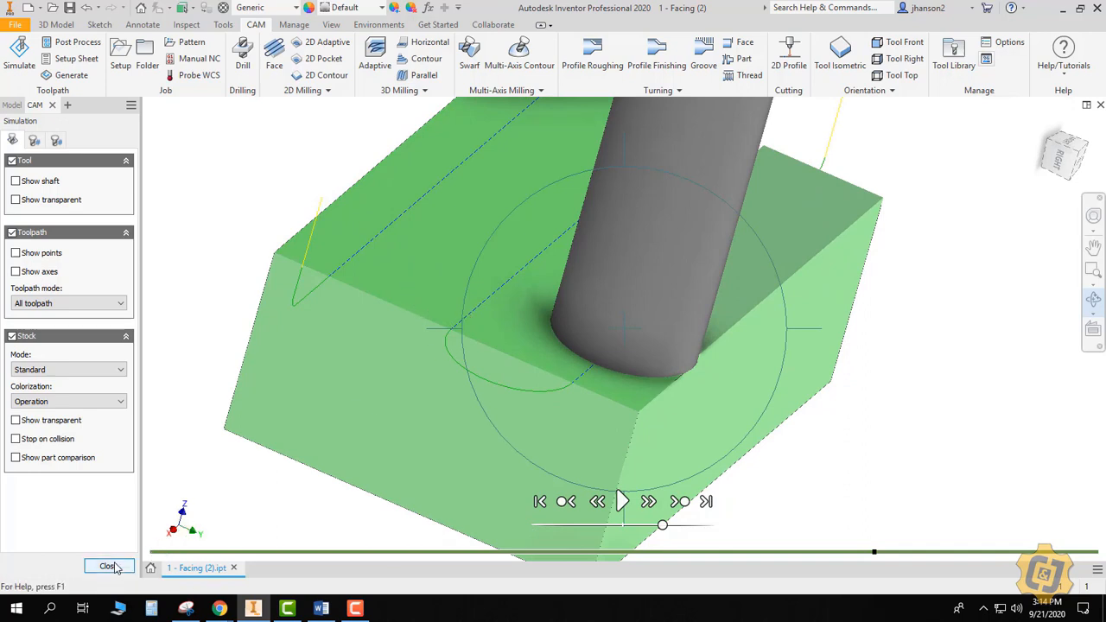
# Step: Close the simulation and give Face1 a 0.125 in stock offset, regenerating its toolpath
pyautogui.click(109, 566)
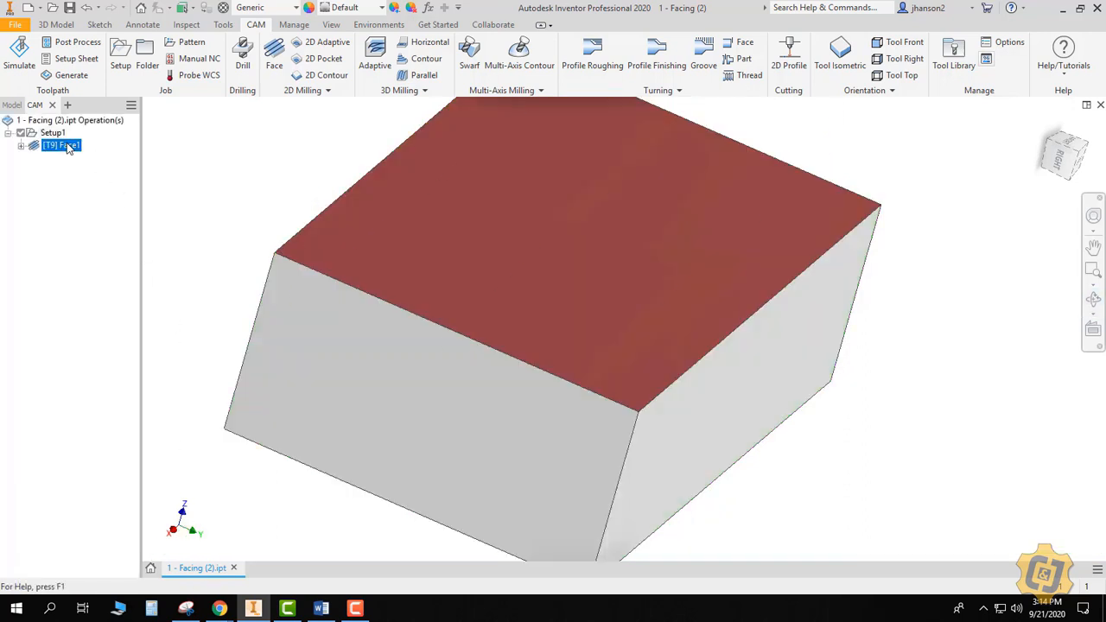
pyautogui.doubleClick(61, 145)
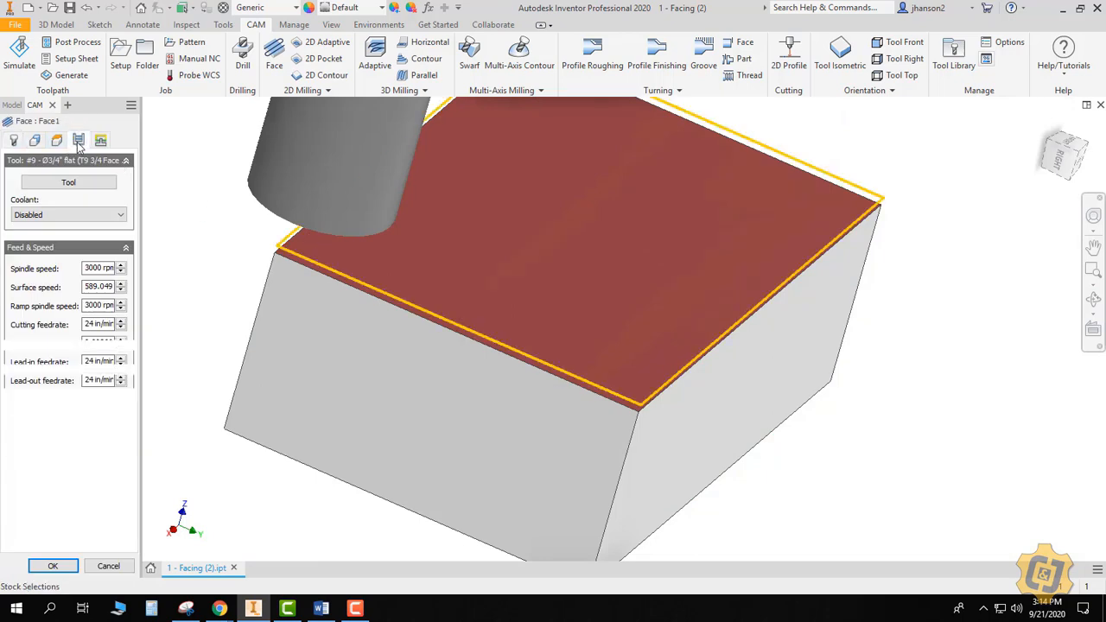
pyautogui.click(79, 140)
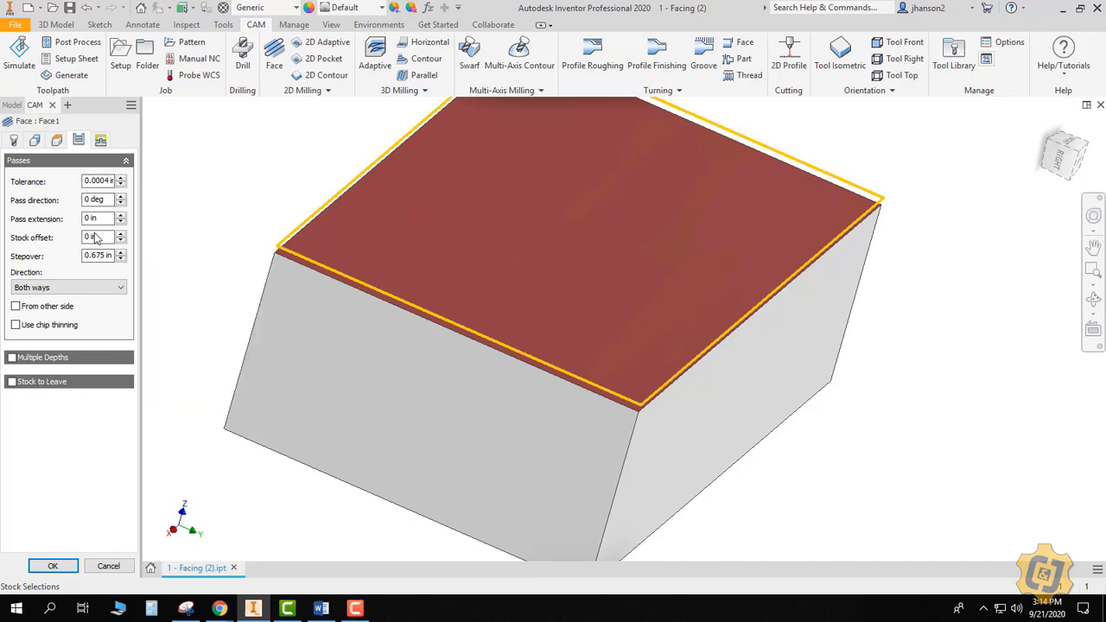
pyautogui.moveTo(95, 241)
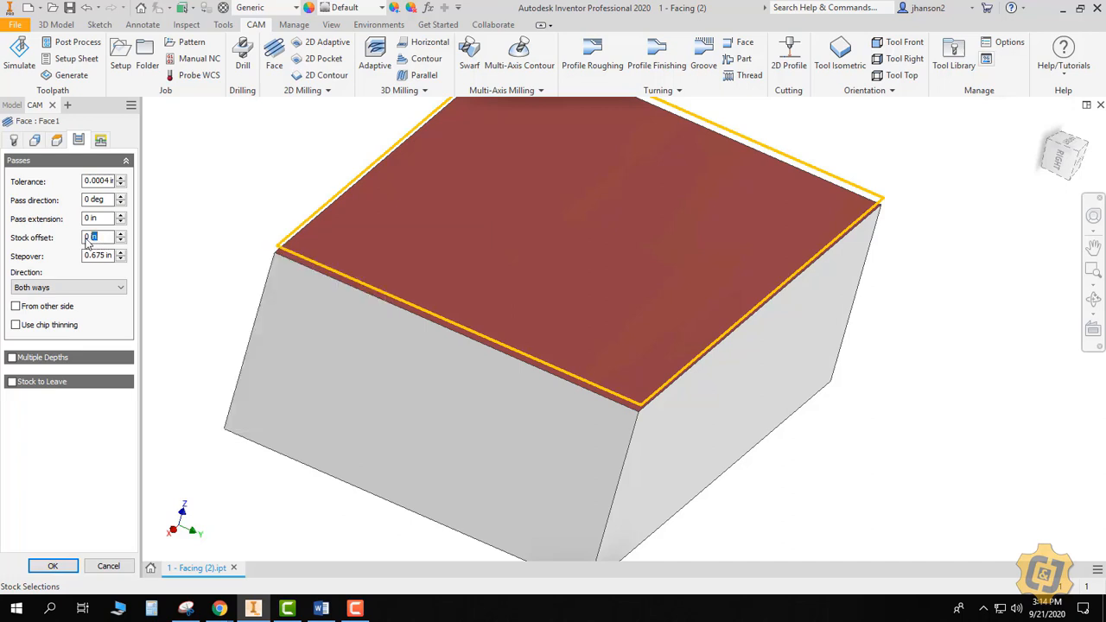
pyautogui.moveTo(91, 236)
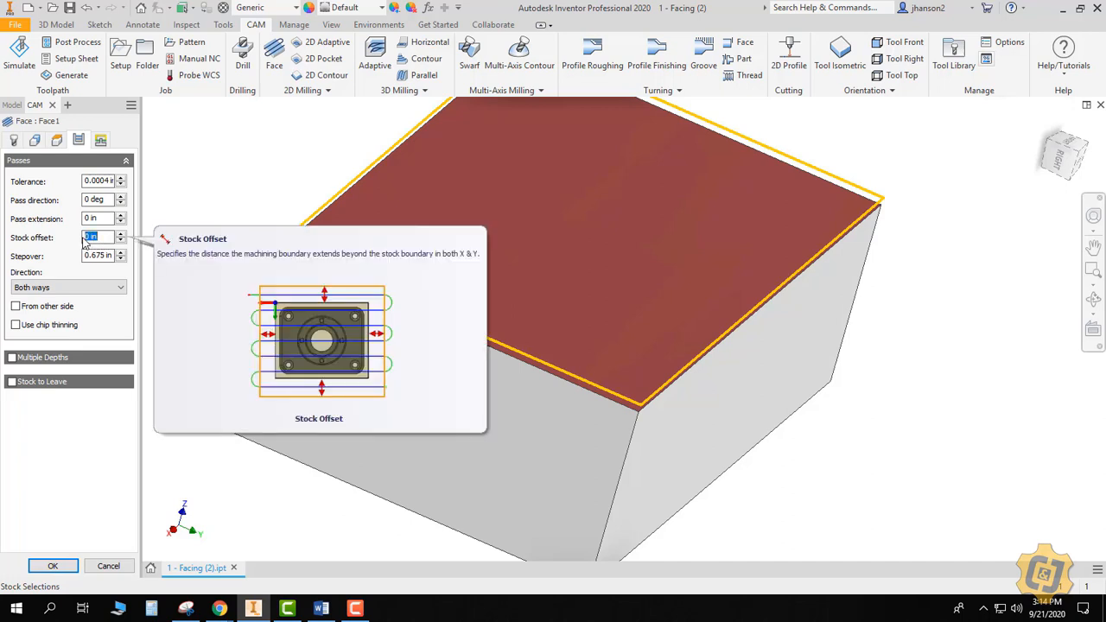
pyautogui.write('.125')
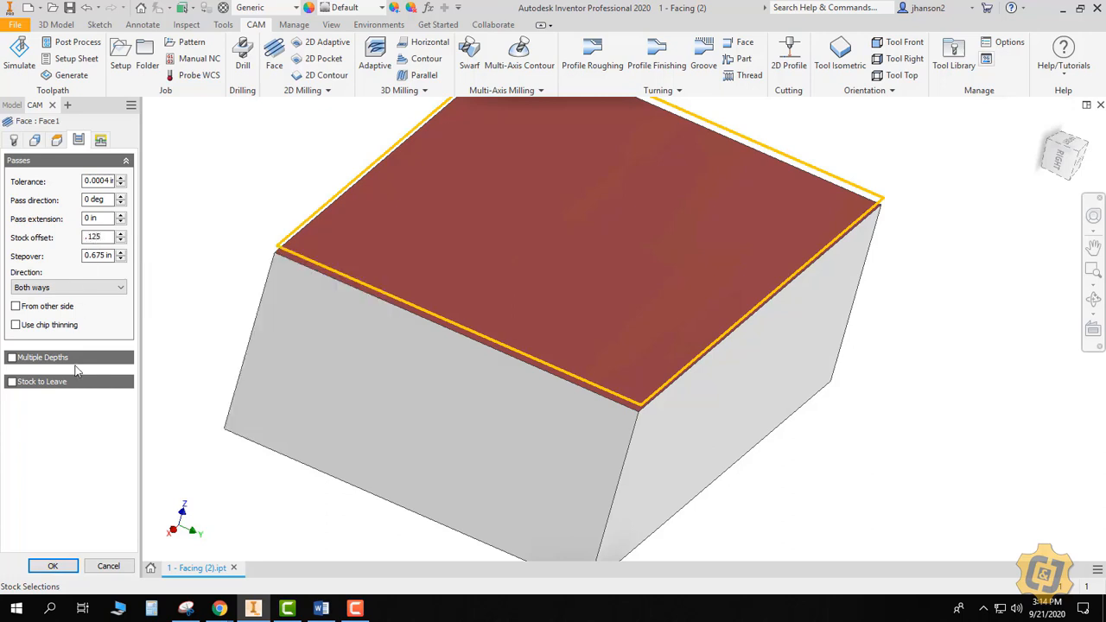
pyautogui.click(52, 566)
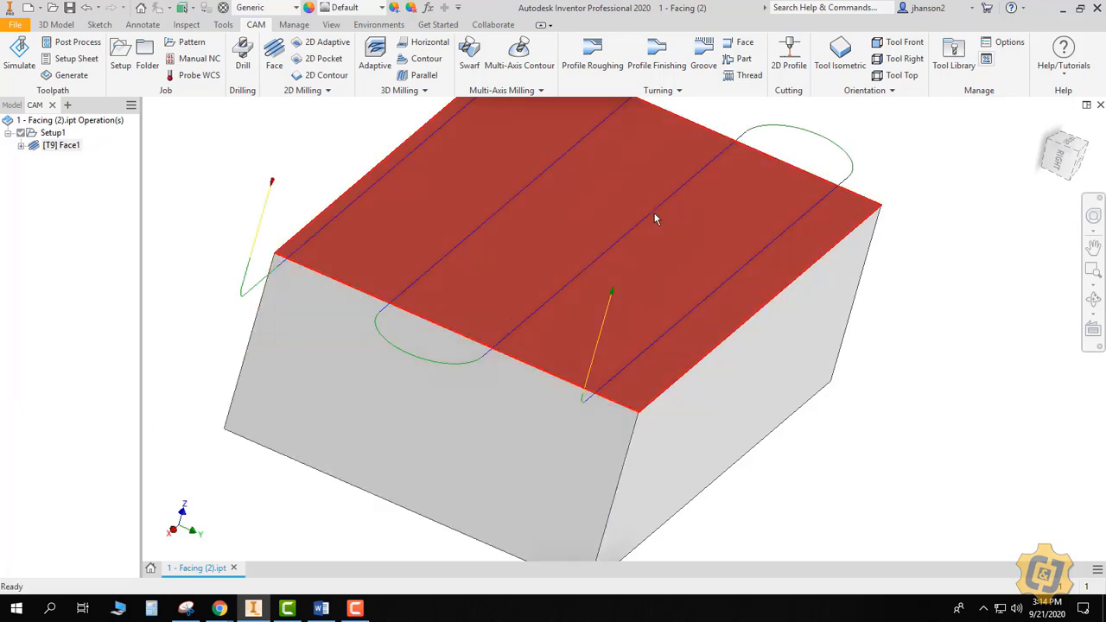
pyautogui.moveTo(611, 390)
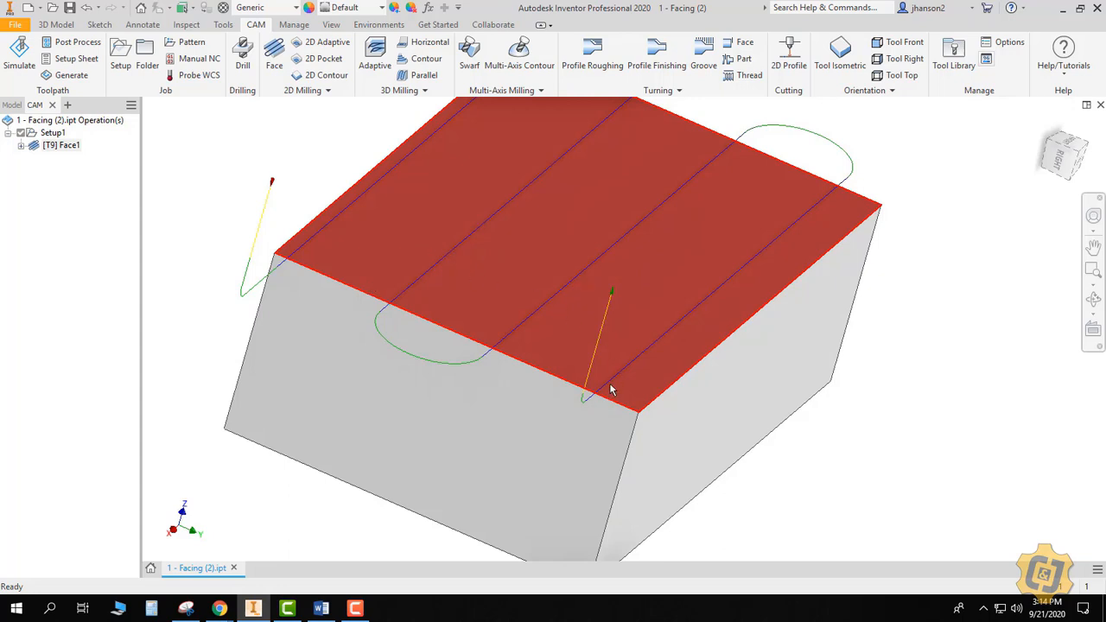
pyautogui.click(53, 132)
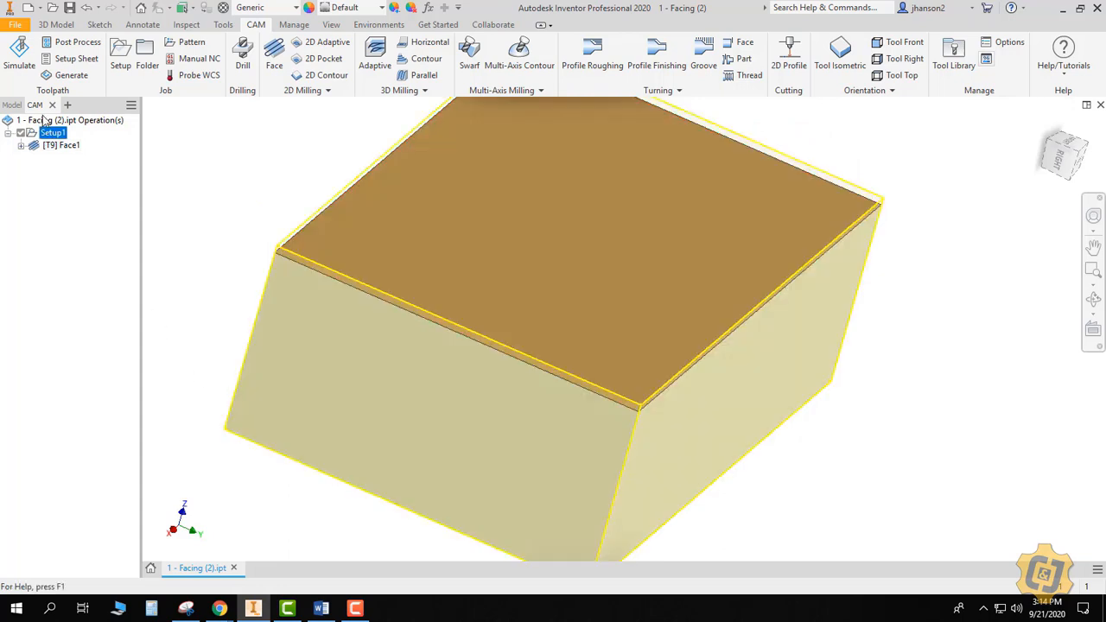
pyautogui.click(19, 54)
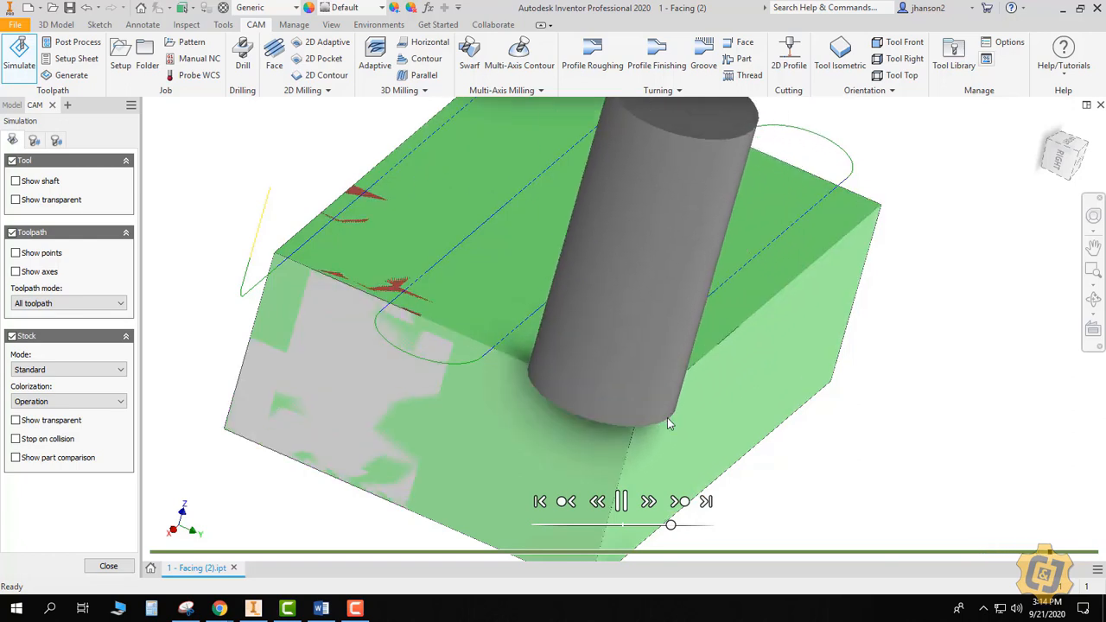
pyautogui.click(621, 501)
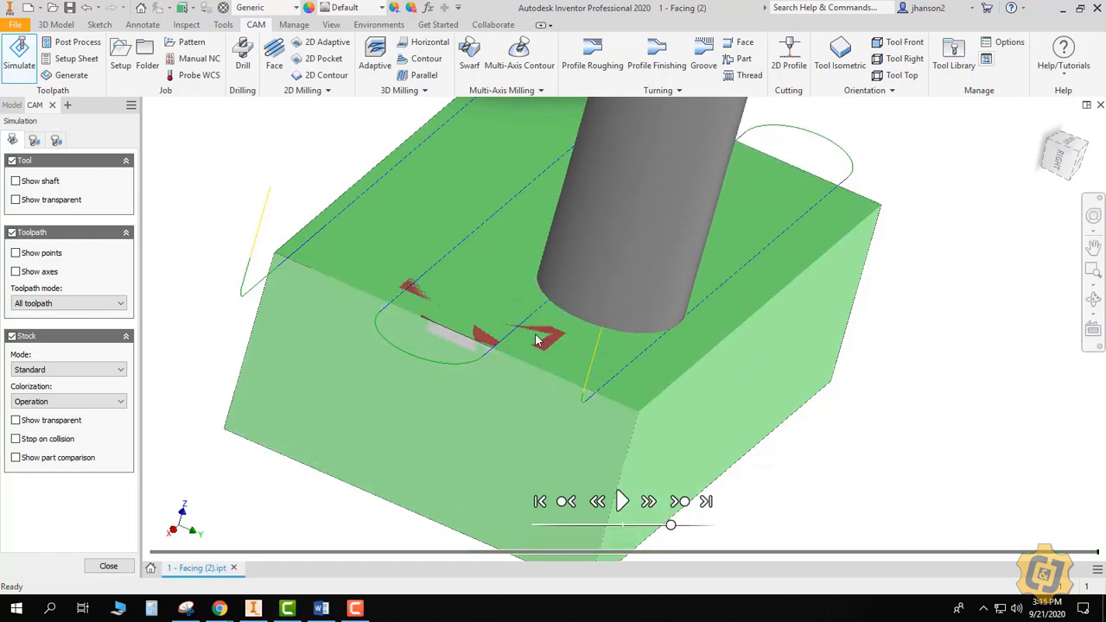
pyautogui.moveTo(537, 340)
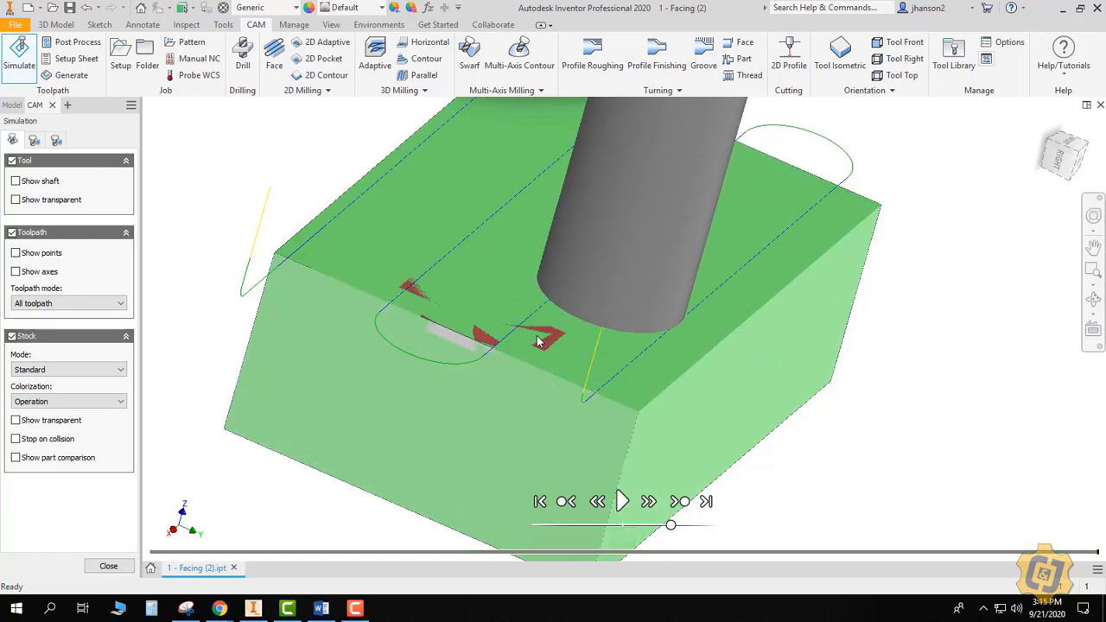
pyautogui.moveTo(683, 379)
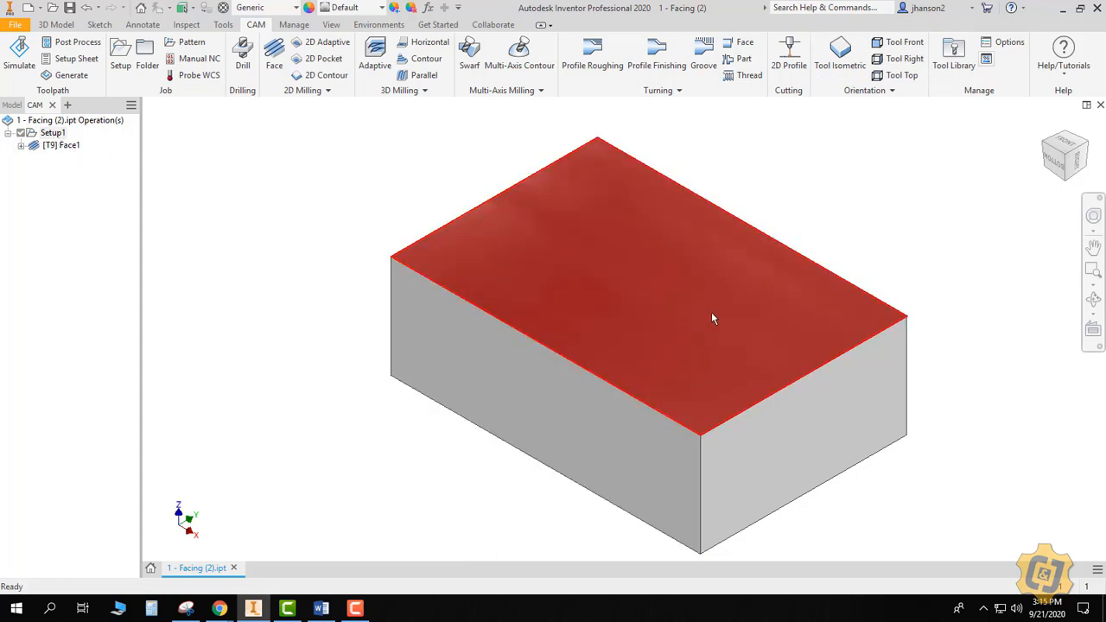
pyautogui.moveTo(618, 324)
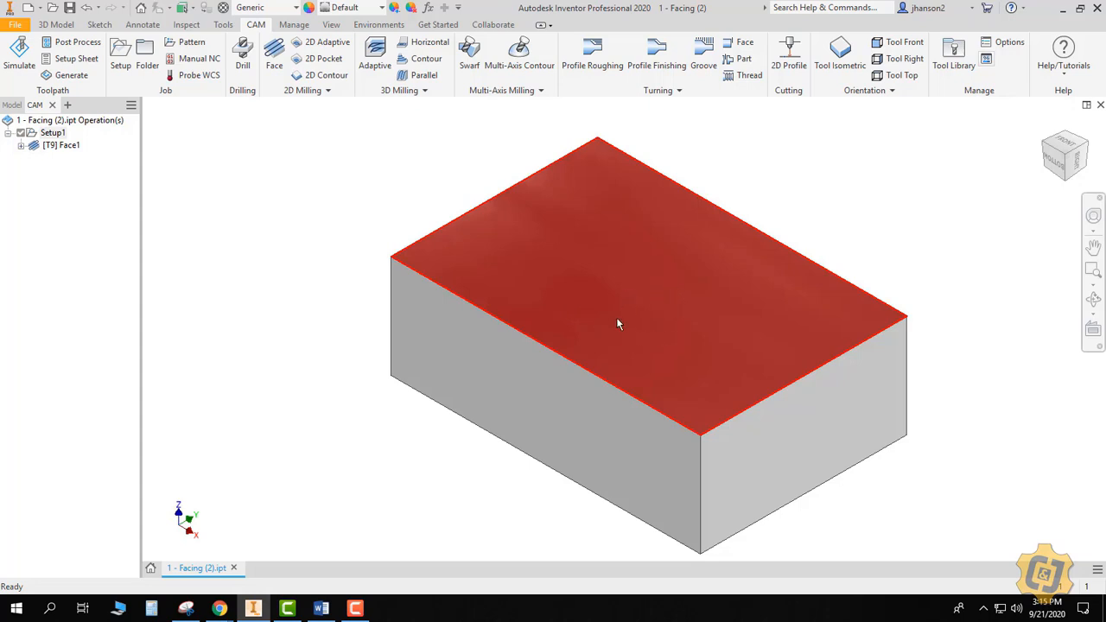
pyautogui.moveTo(619, 327)
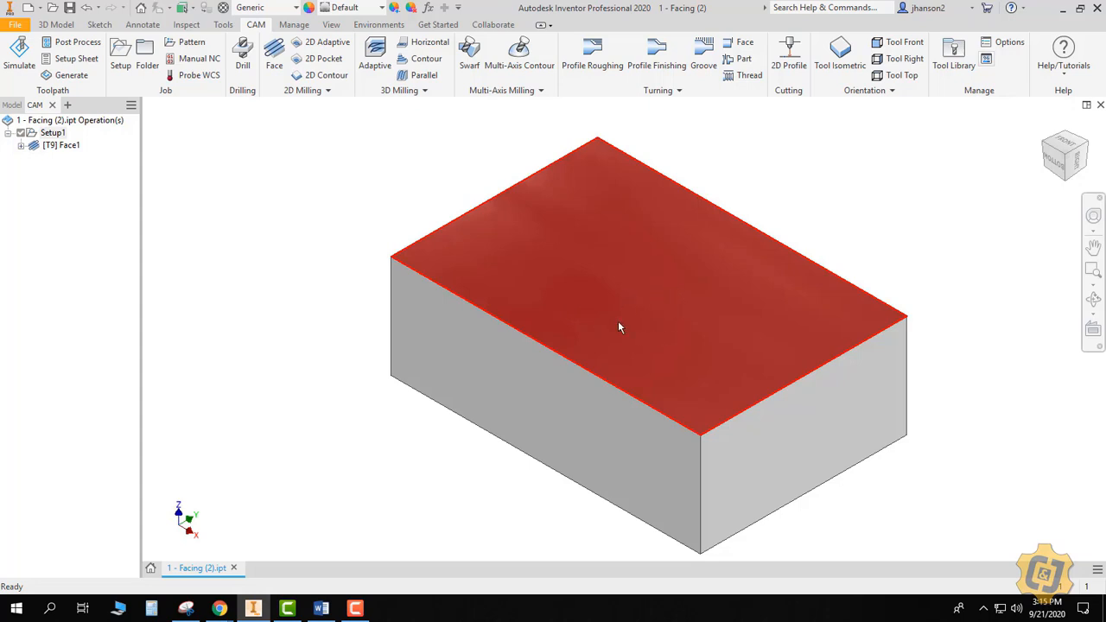
pyautogui.click(61, 144)
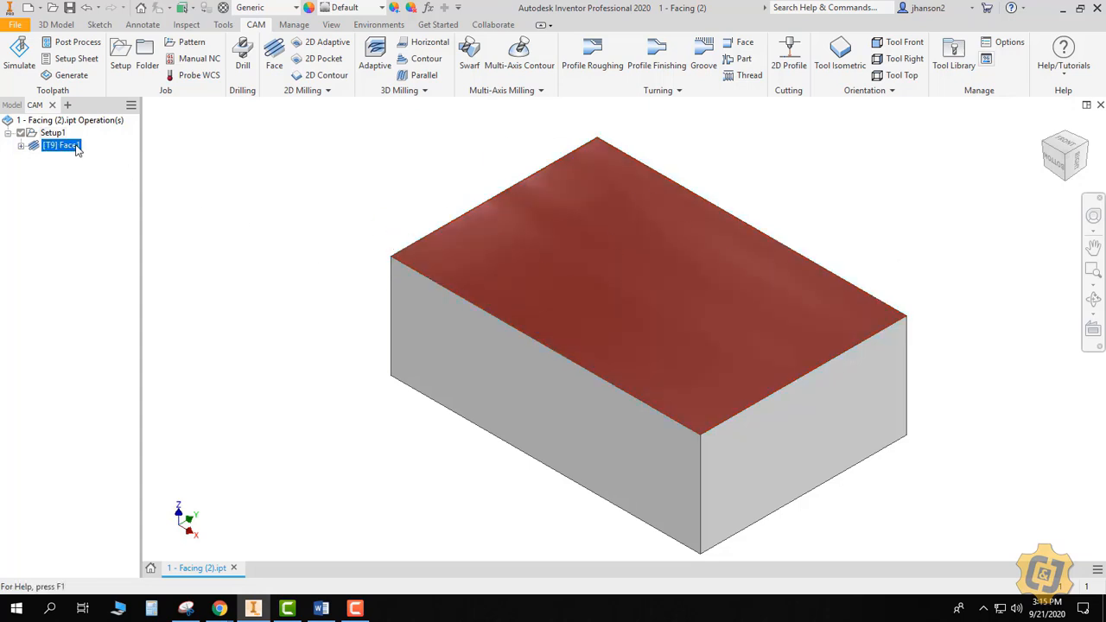
pyautogui.doubleClick(61, 146)
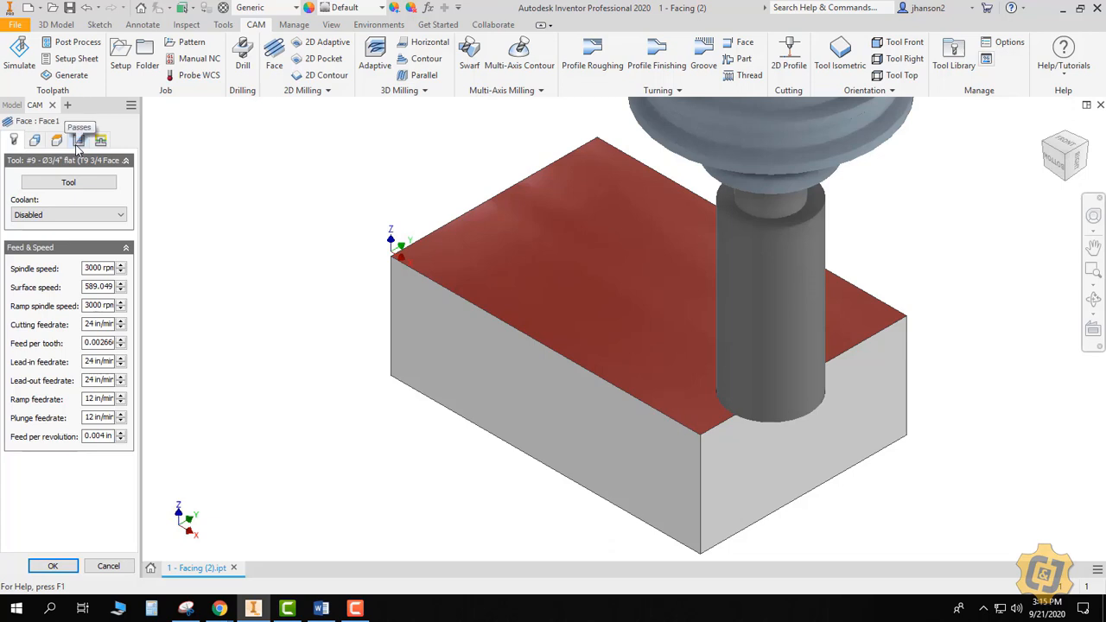
pyautogui.click(35, 140)
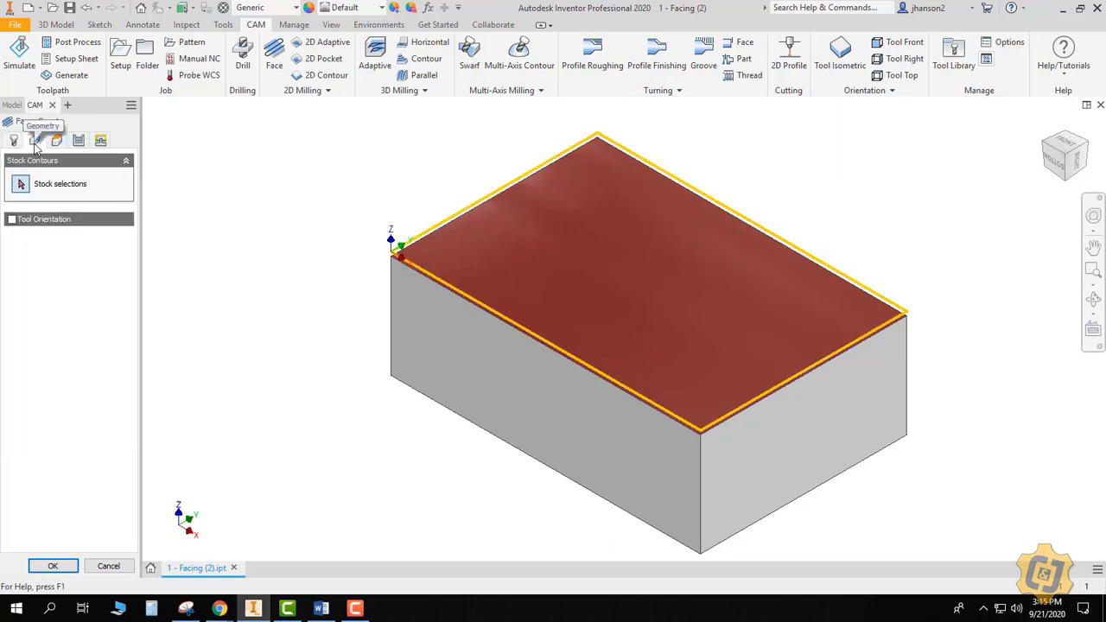
pyautogui.click(57, 140)
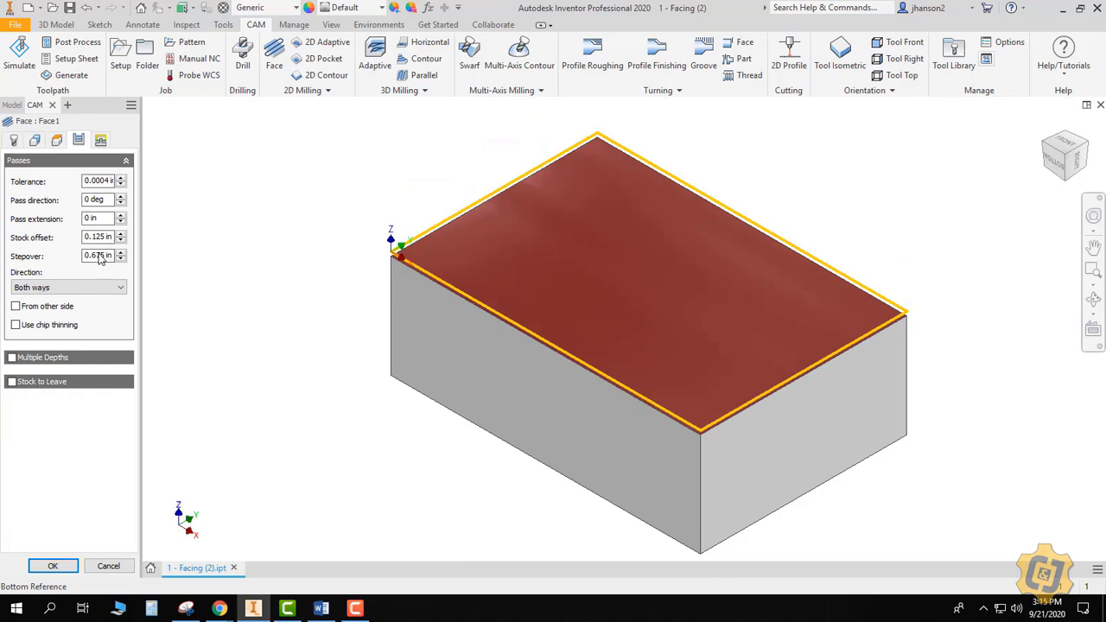
pyautogui.moveTo(97, 236)
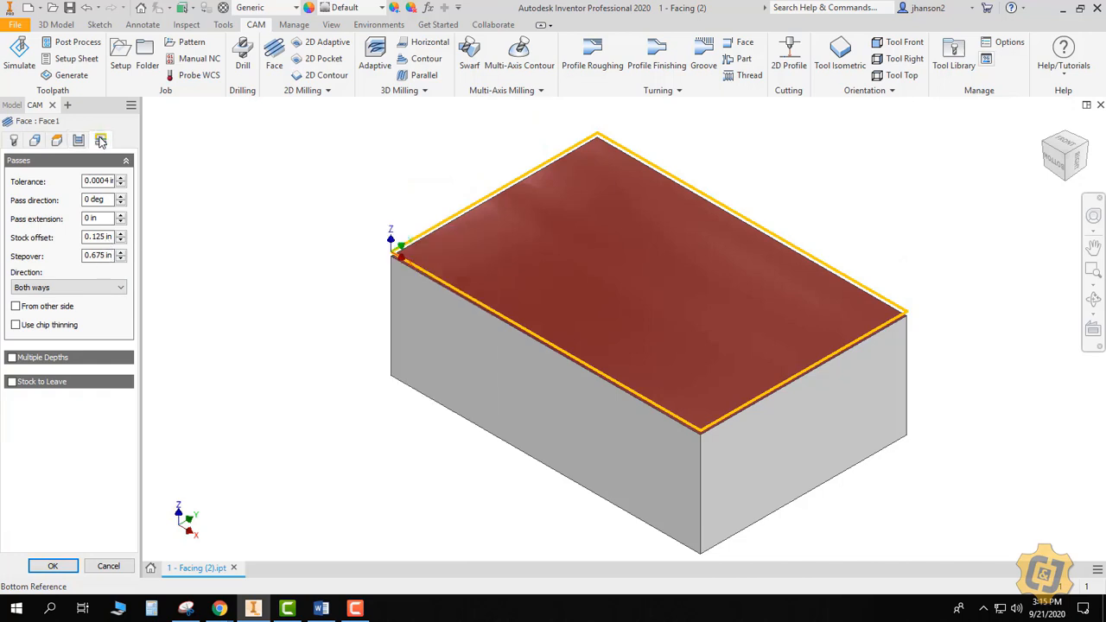
pyautogui.click(100, 140)
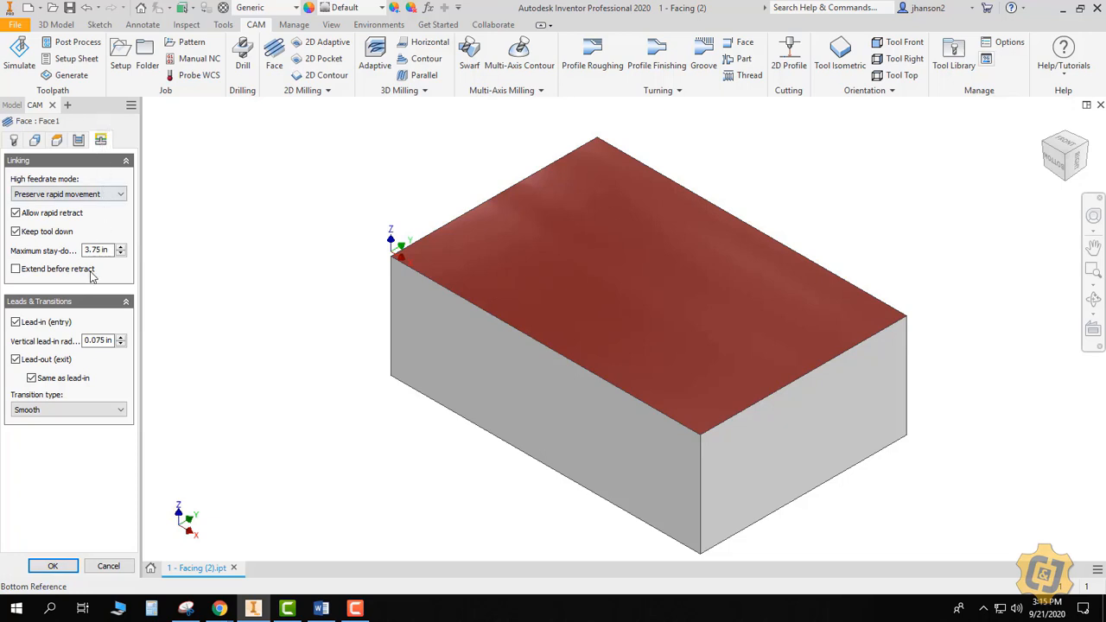
pyautogui.click(52, 566)
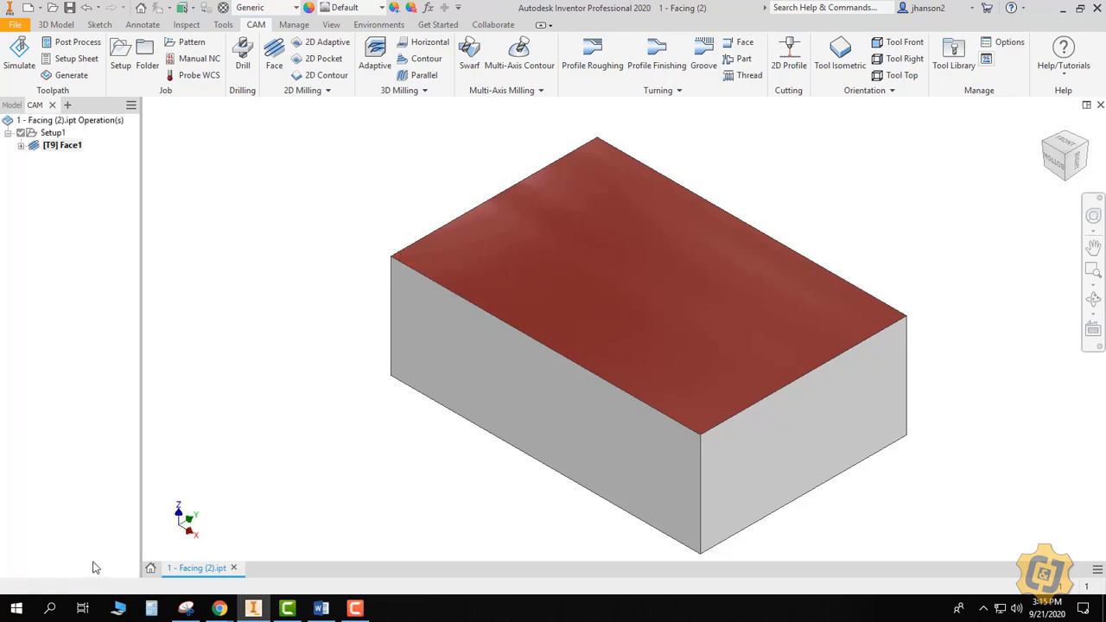